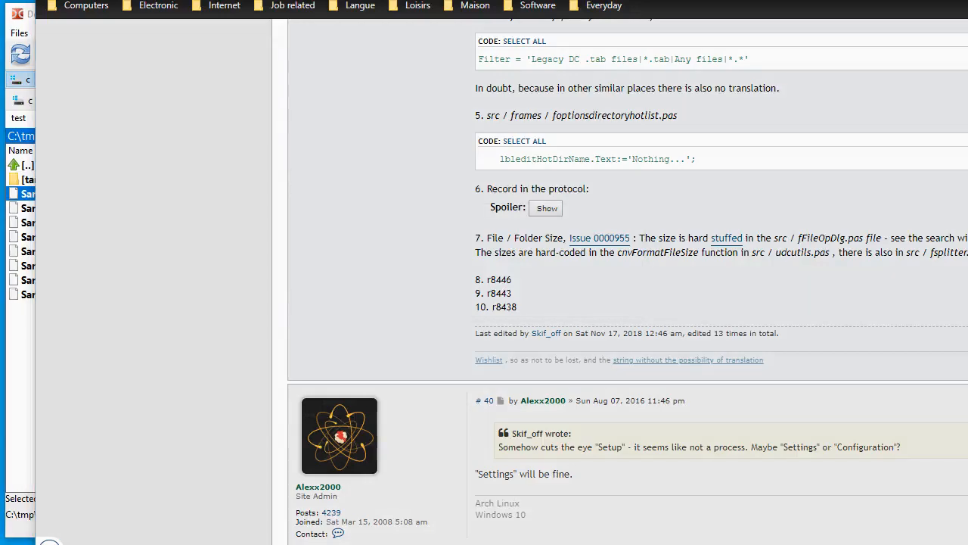
pyautogui.moveTo(649, 320)
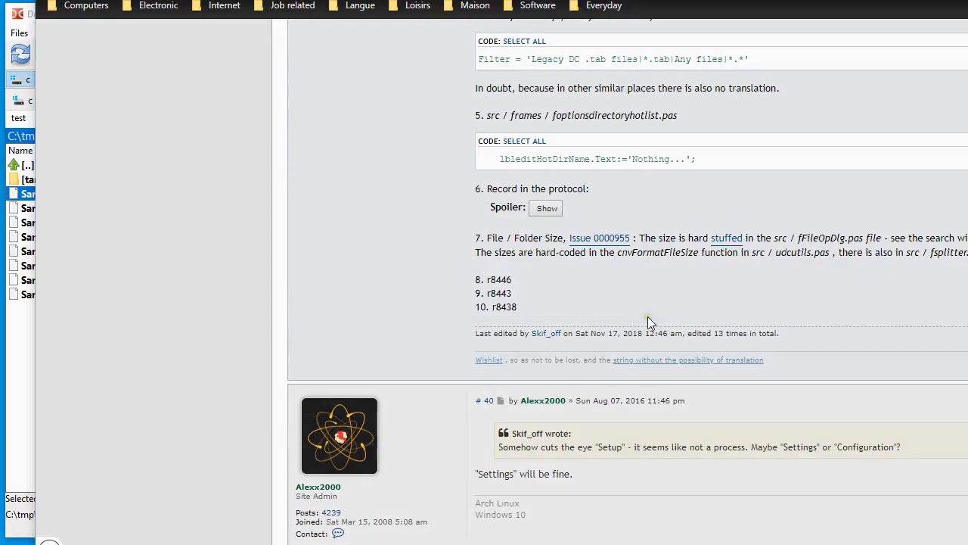
pyautogui.moveTo(643, 317)
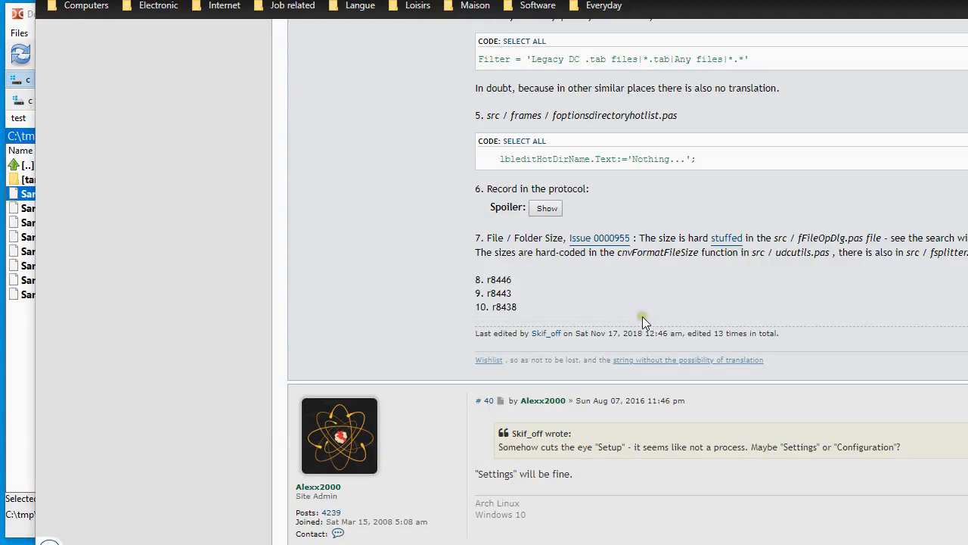
pyautogui.moveTo(530, 310)
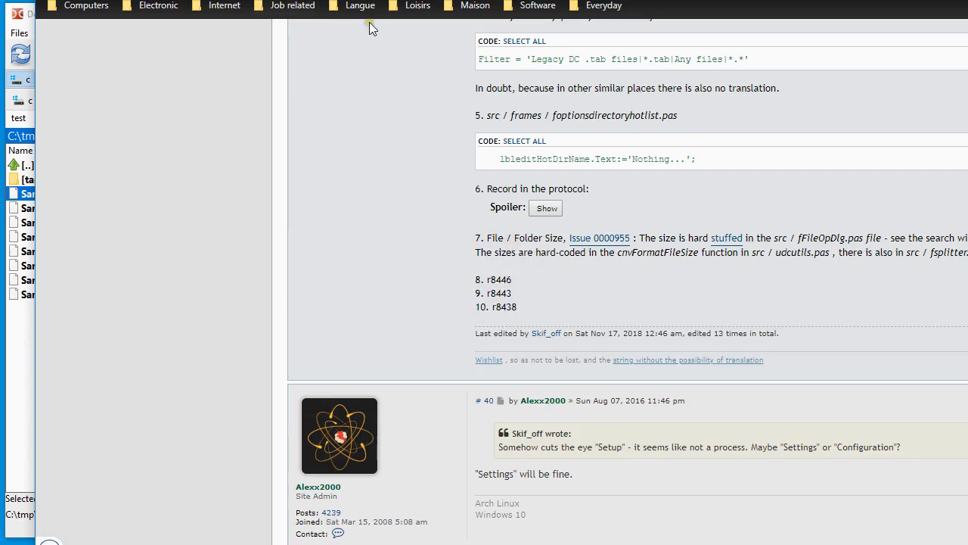
pyautogui.moveTo(593, 351)
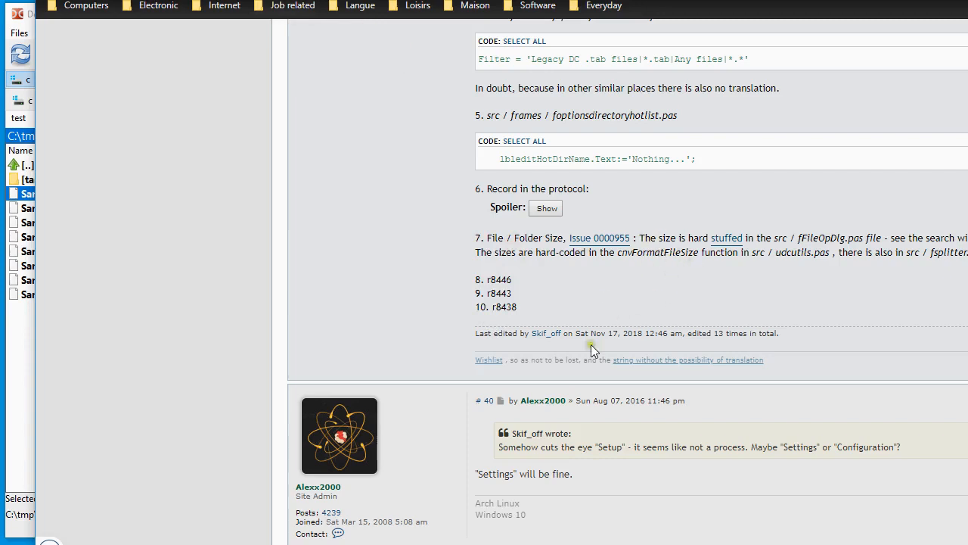
pyautogui.moveTo(598, 320)
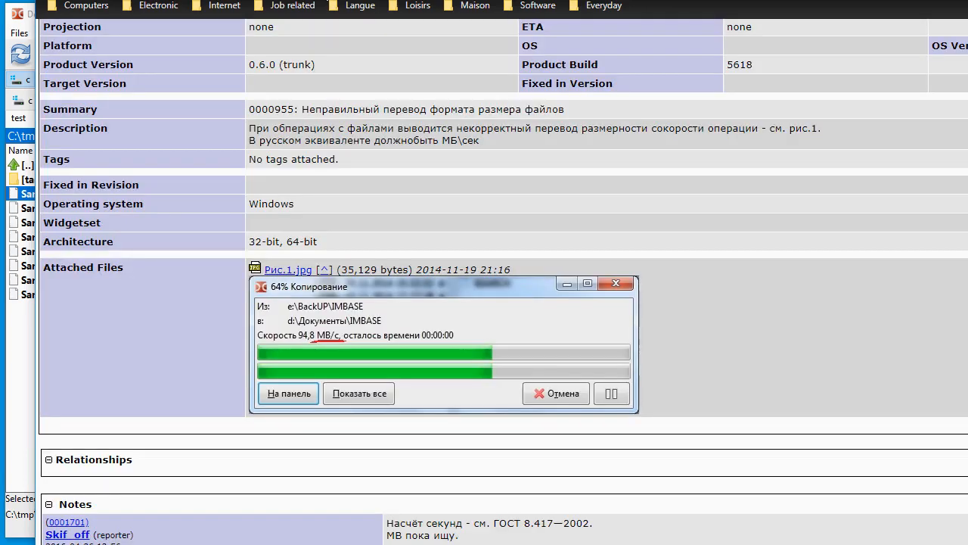
pyautogui.moveTo(326, 336)
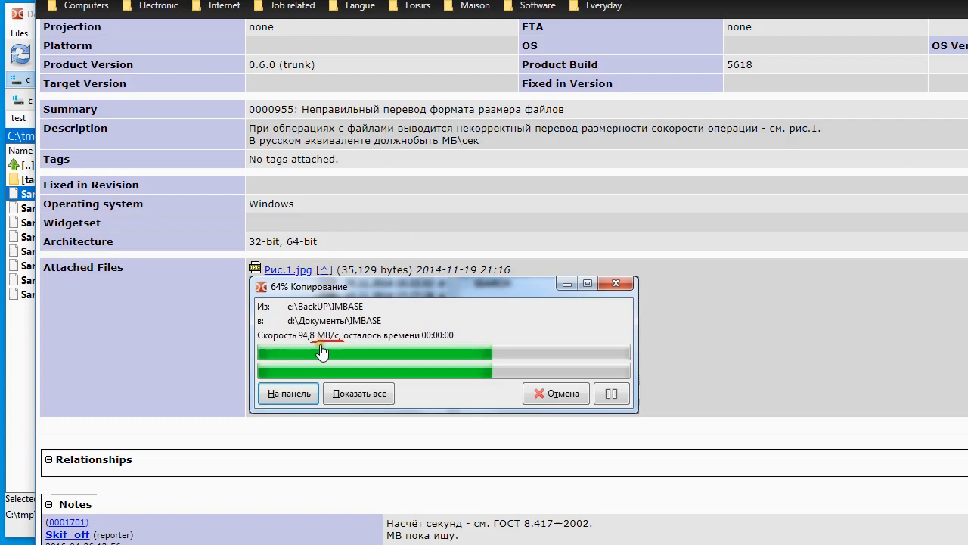
pyautogui.moveTo(332, 351)
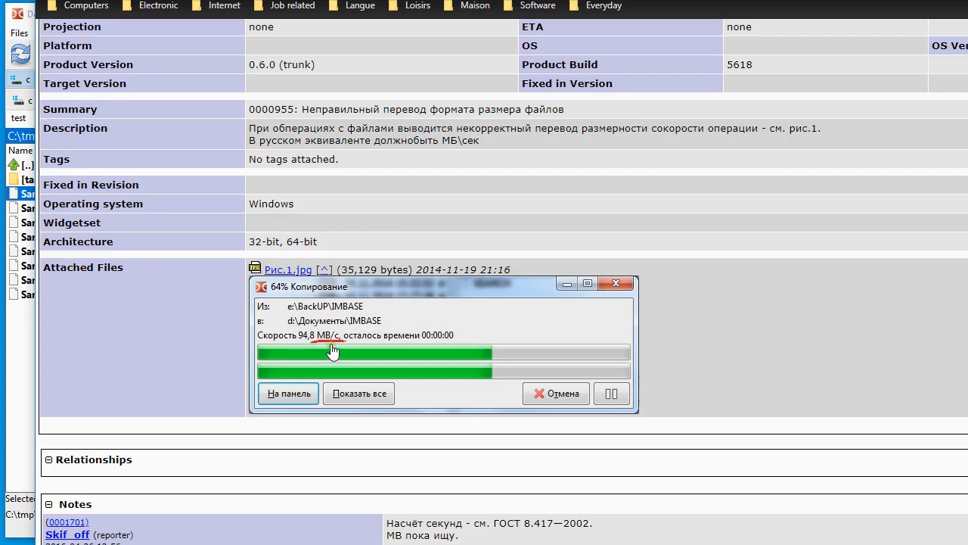
pyautogui.moveTo(345, 351)
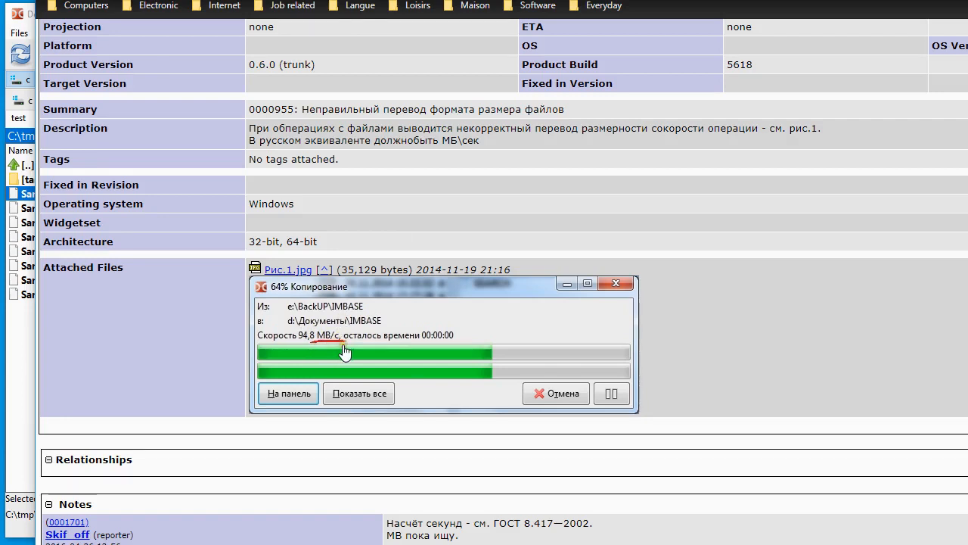
pyautogui.moveTo(452, 275)
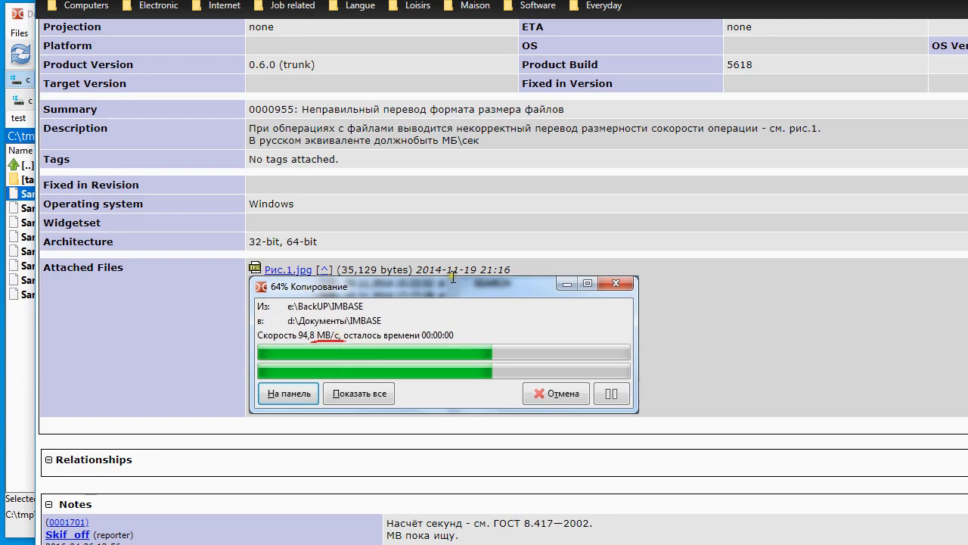
pyautogui.moveTo(511, 317)
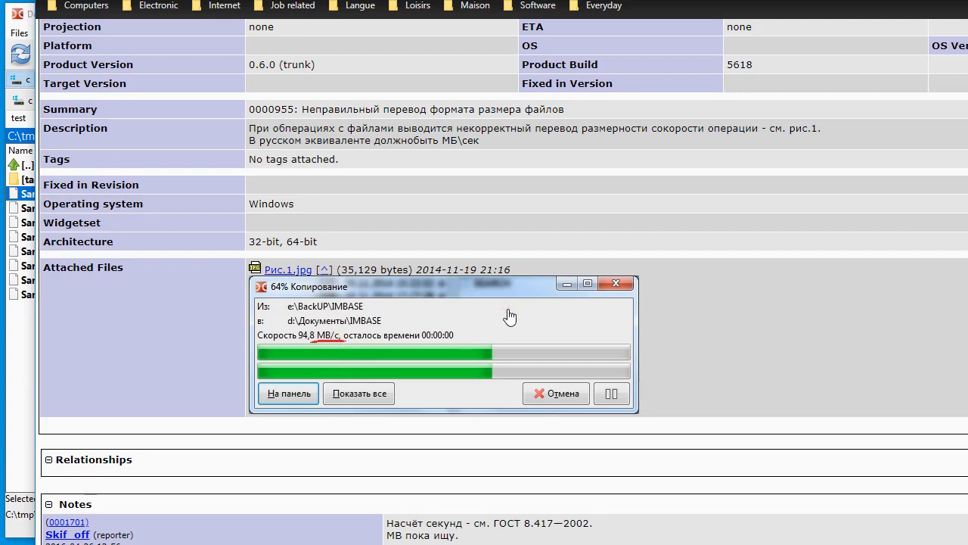
pyautogui.moveTo(309, 374)
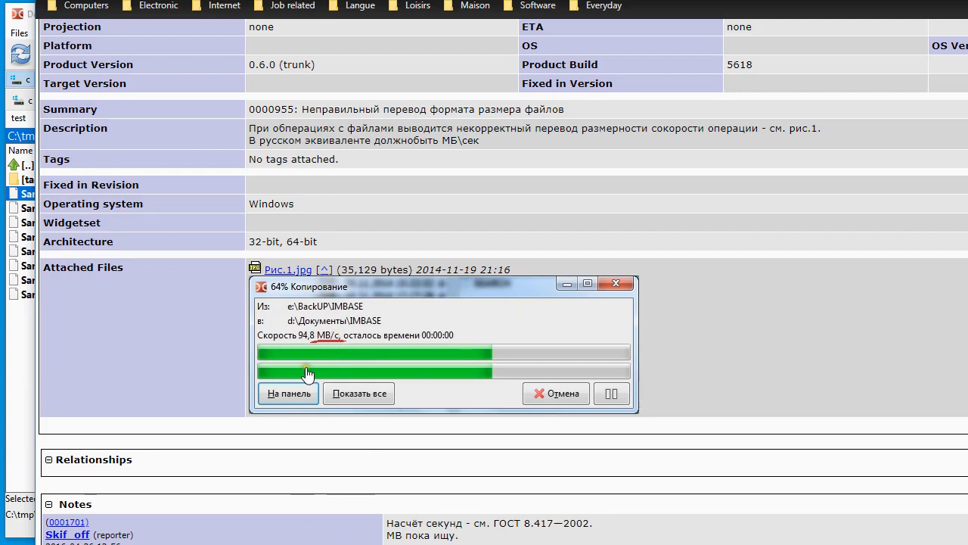
pyautogui.moveTo(317, 348)
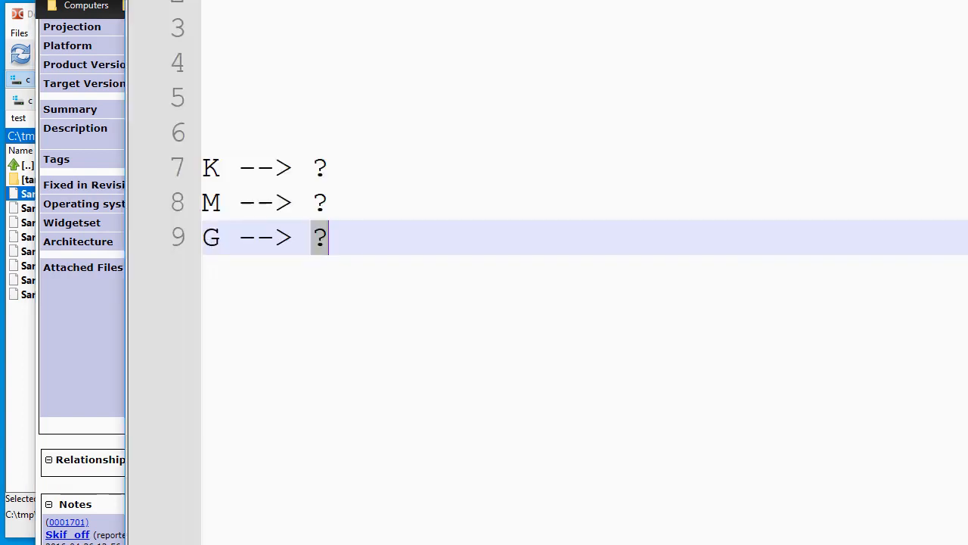
# - Scroll the forum thread down to the French translator's post about size-unit abbreviations
pyautogui.click(210, 166)
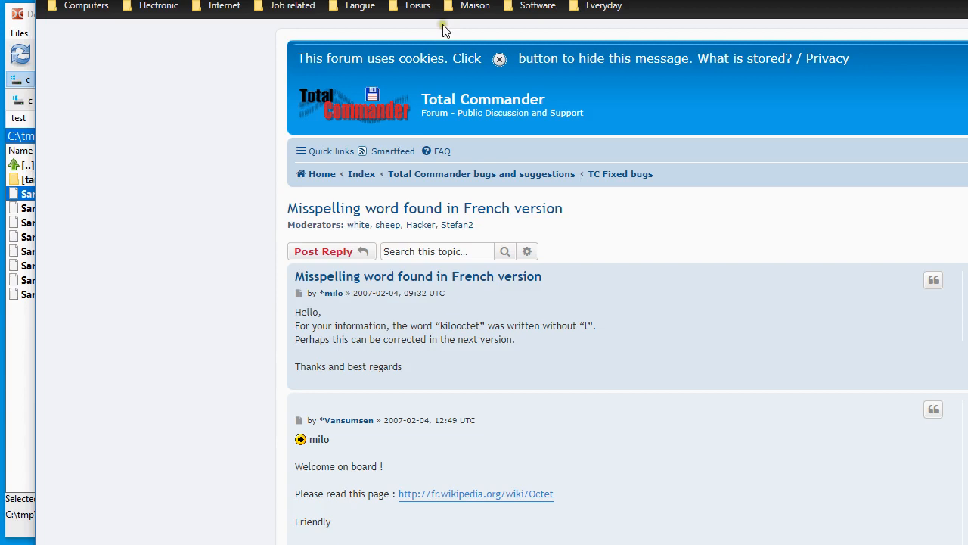
pyautogui.moveTo(563, 339)
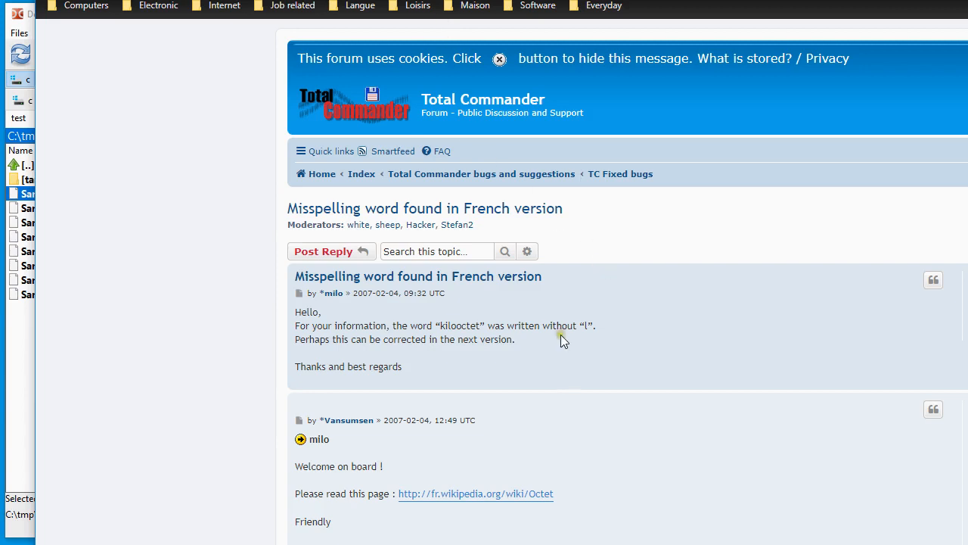
pyautogui.scroll(-3)
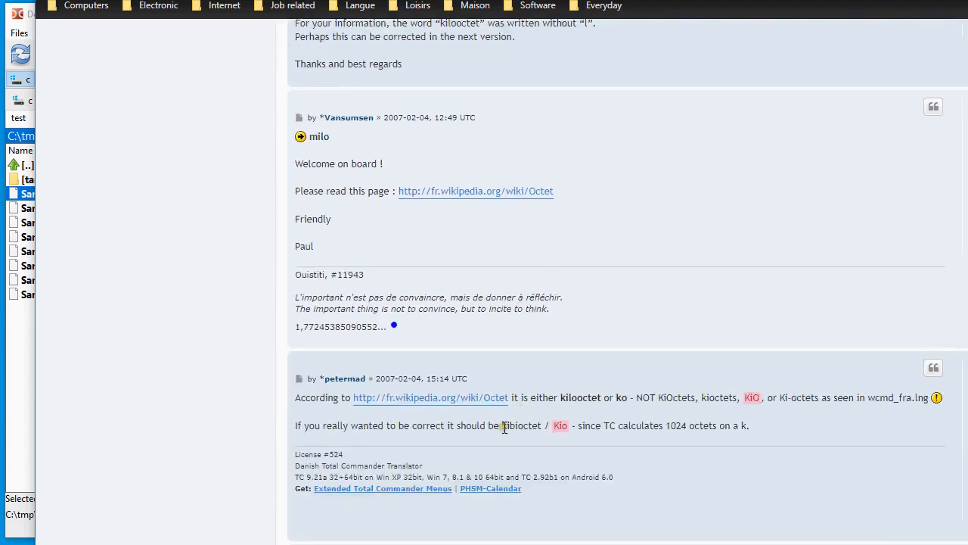
pyautogui.scroll(-3)
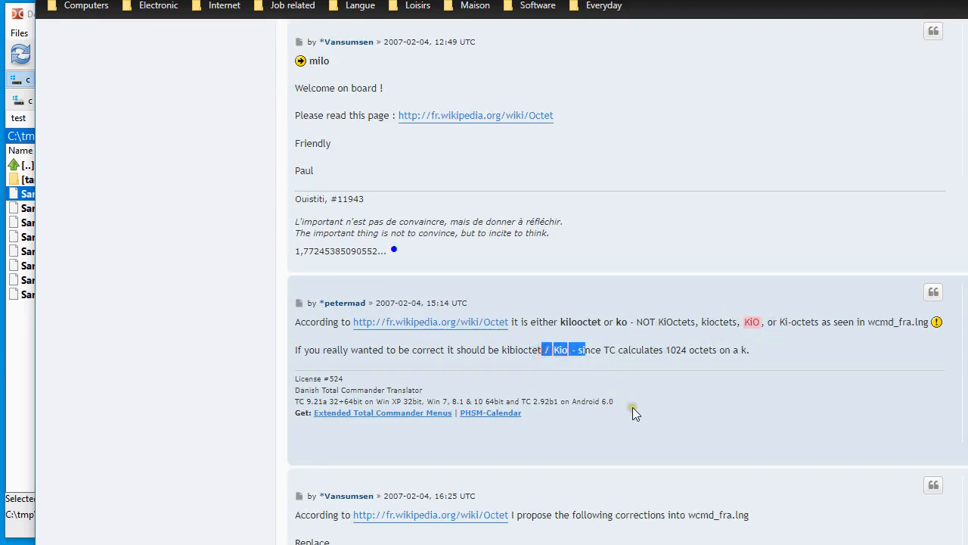
pyautogui.scroll(-3)
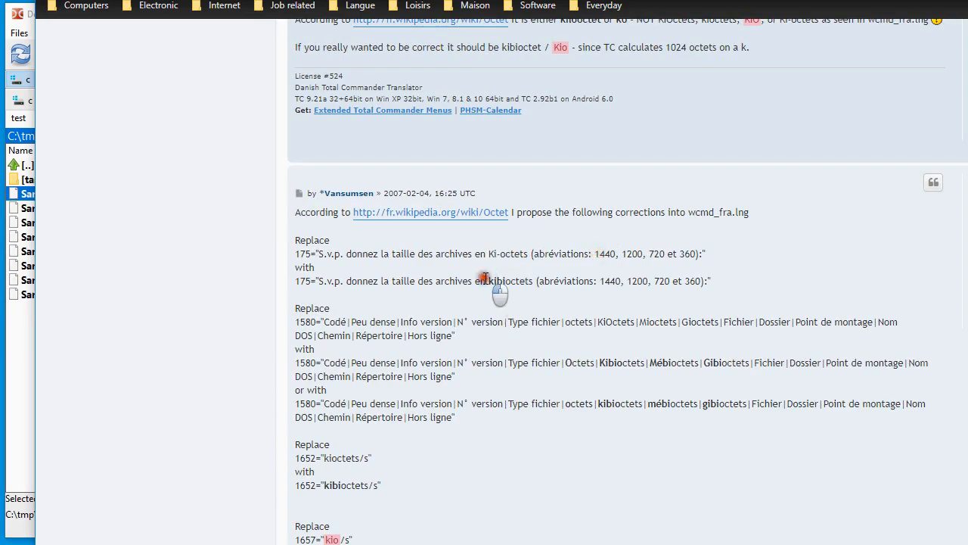
pyautogui.scroll(-3)
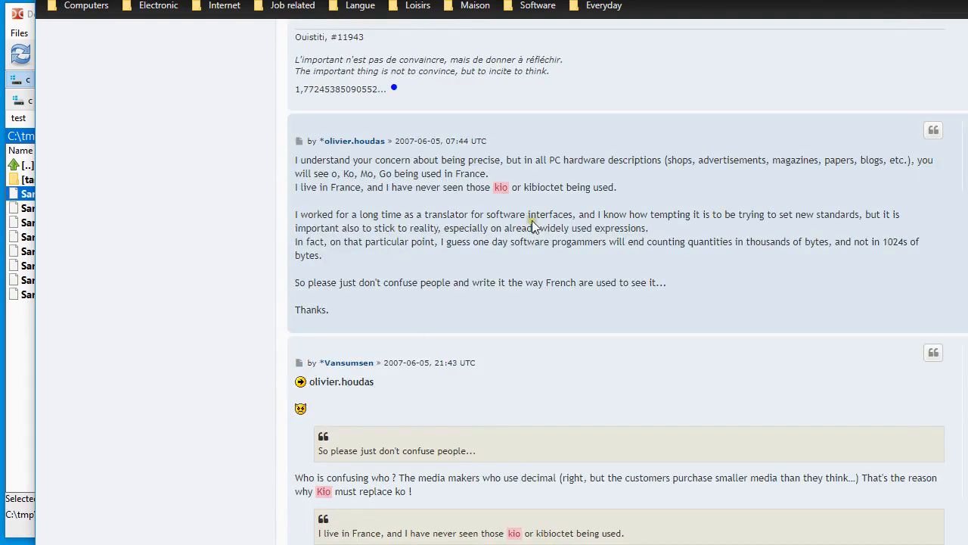
pyautogui.scroll(-3)
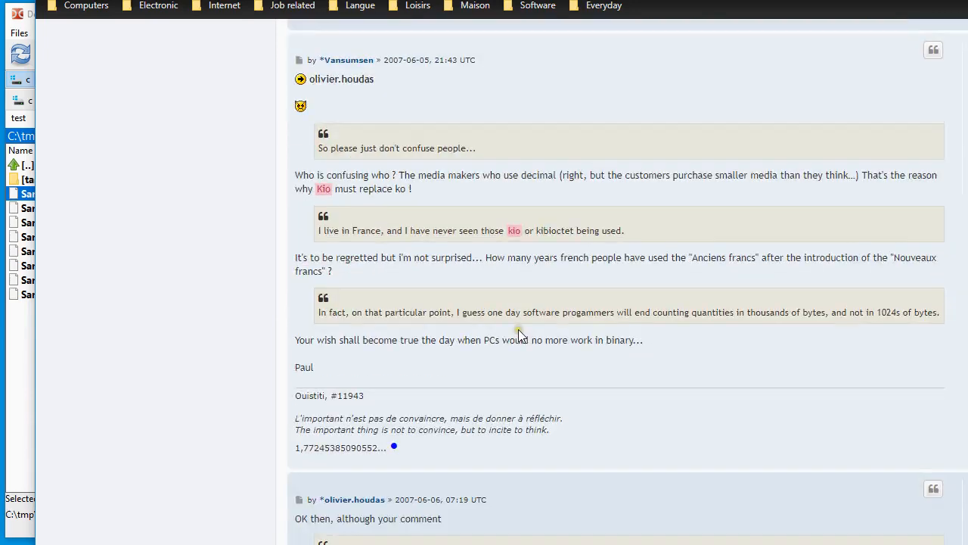
pyautogui.scroll(-3)
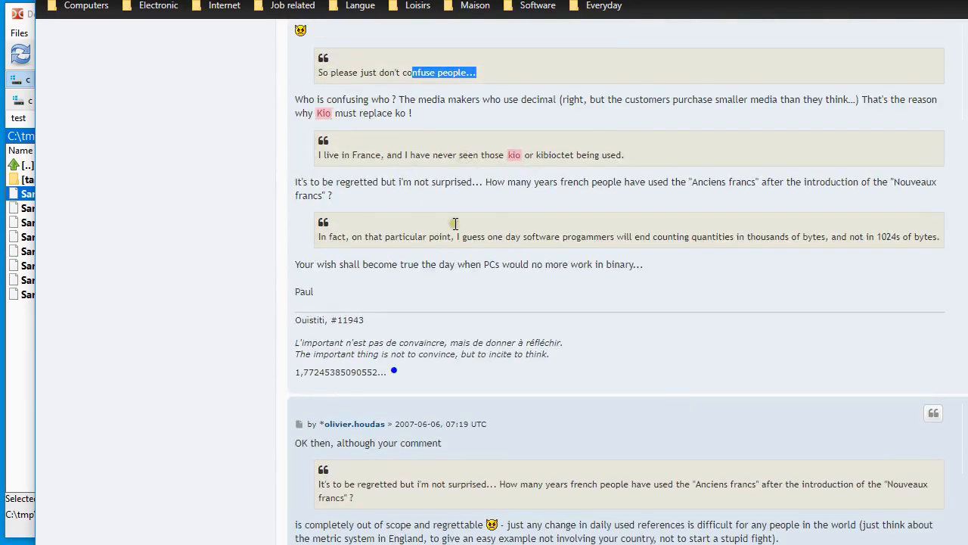
pyautogui.scroll(-3)
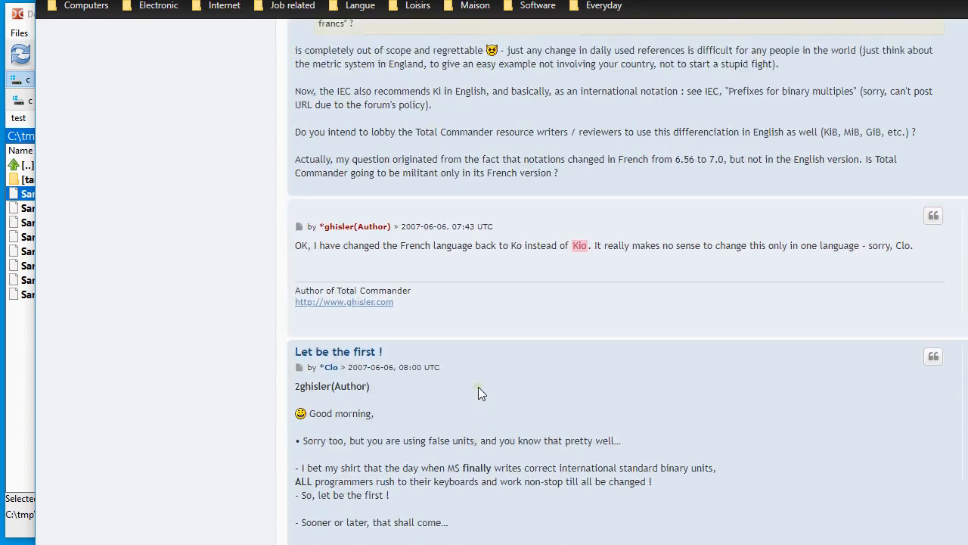
pyautogui.scroll(3)
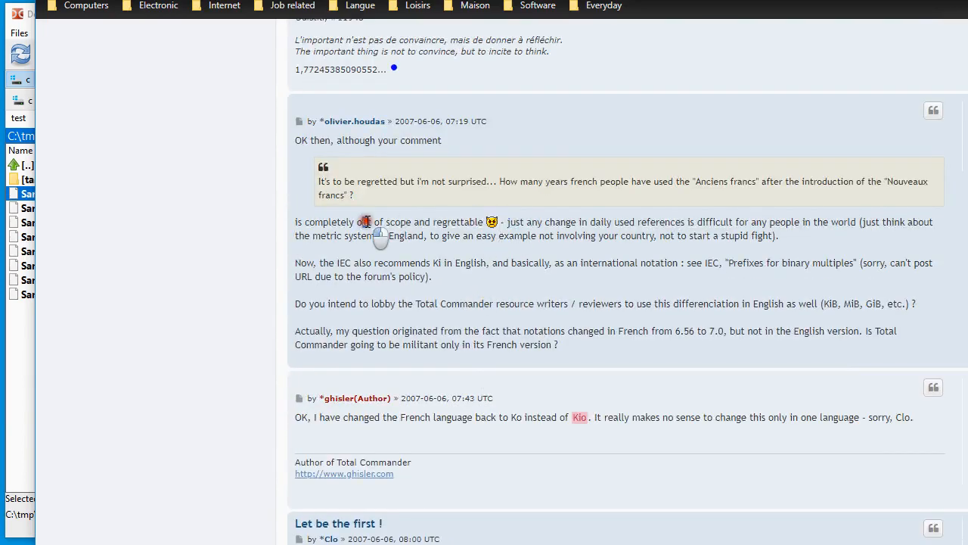
pyautogui.scroll(-3)
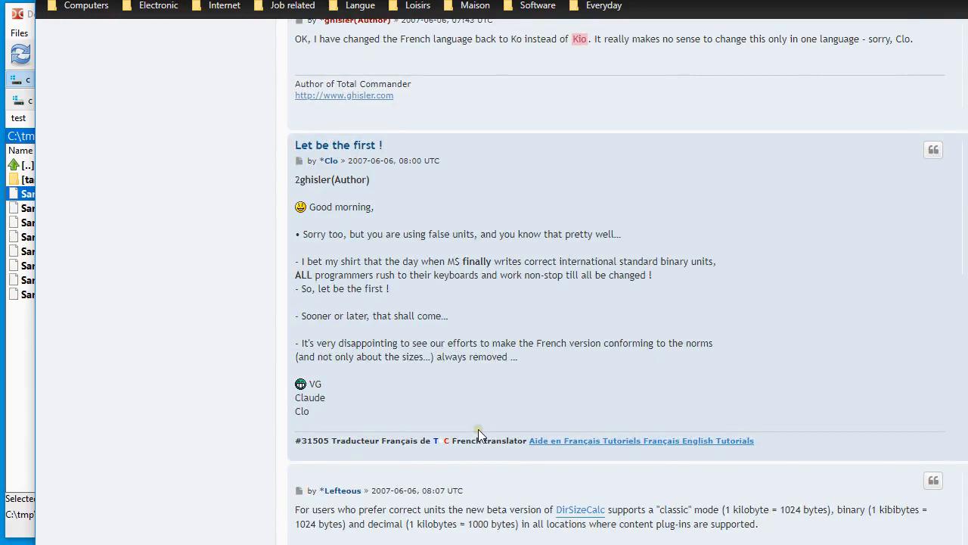
pyautogui.scroll(3)
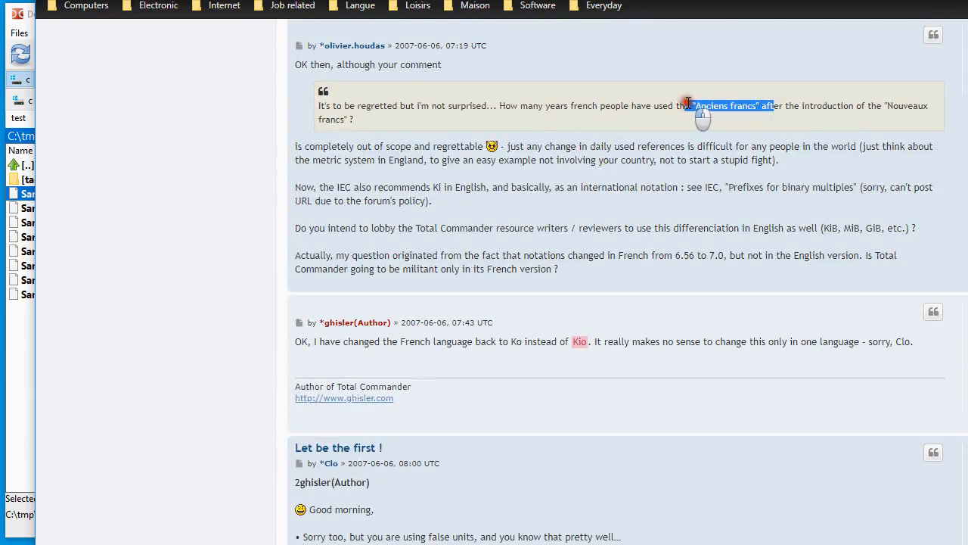
pyautogui.scroll(-3)
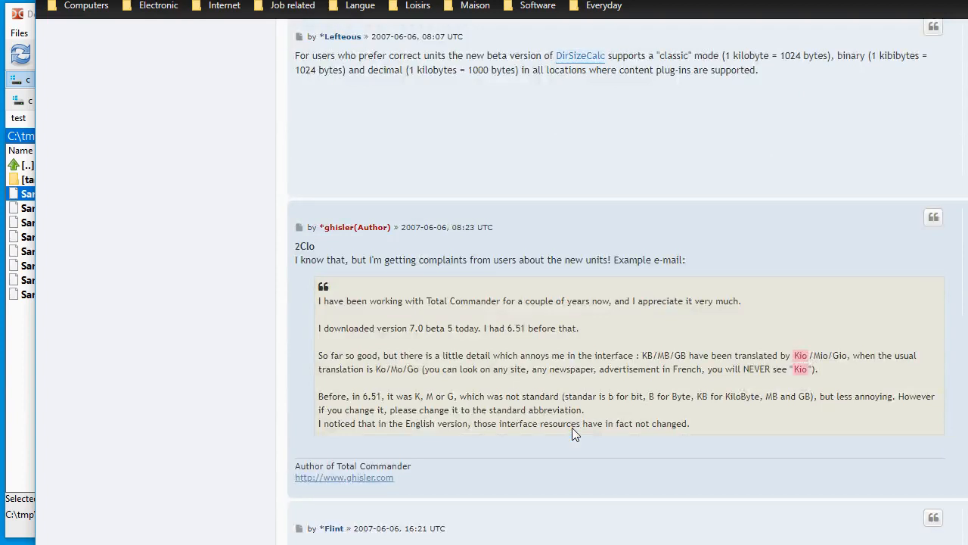
pyautogui.scroll(-3)
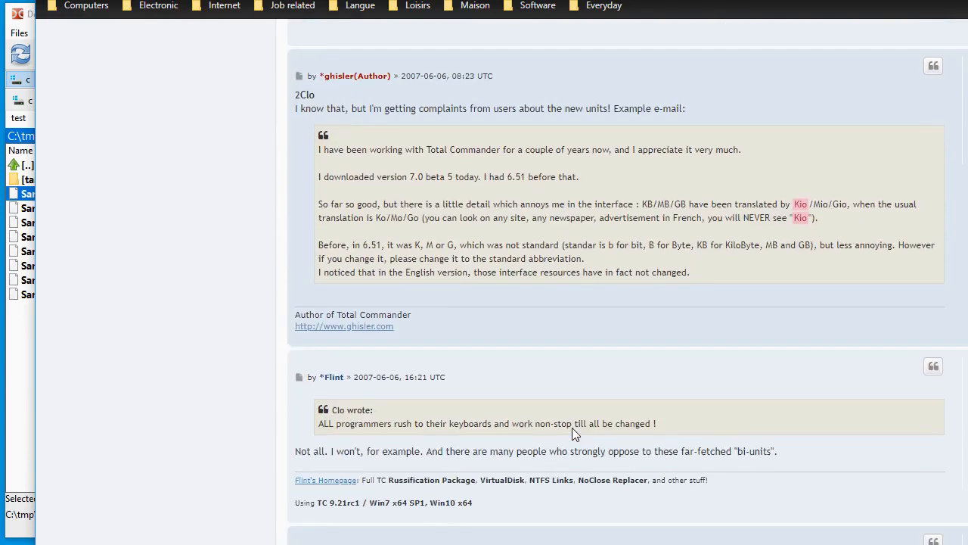
pyautogui.scroll(-3)
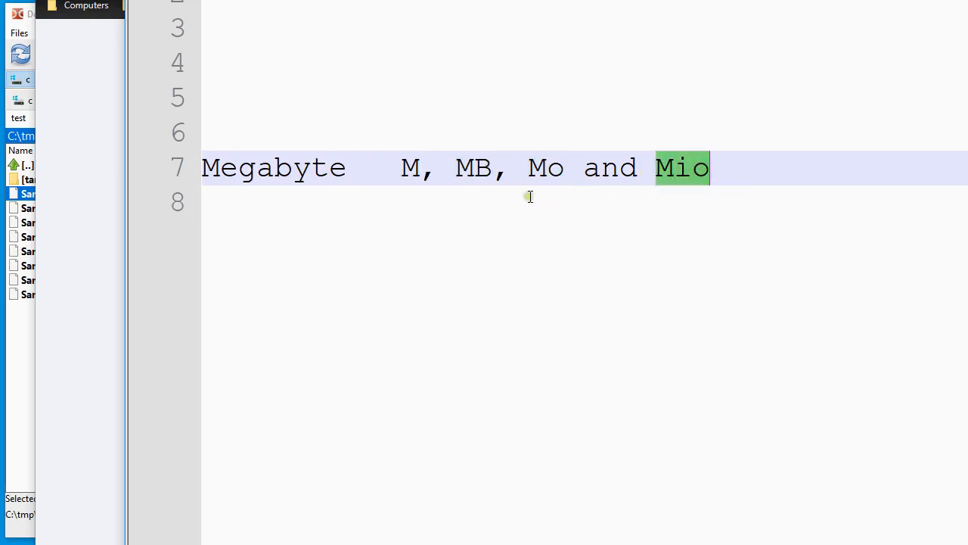
pyautogui.moveTo(675, 200)
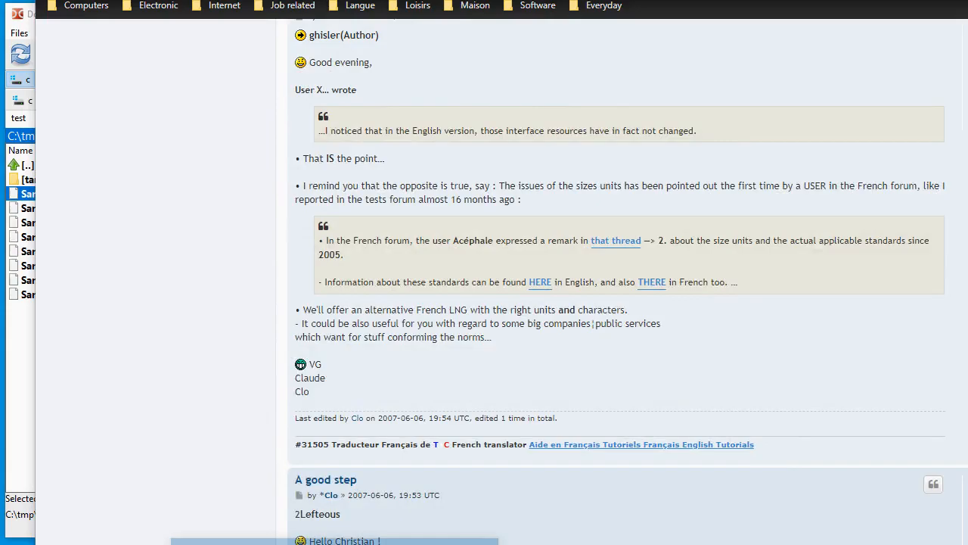
# - Try the float and G file size formats, then settle on 'preferred dynamic'
pyautogui.click(260, 539)
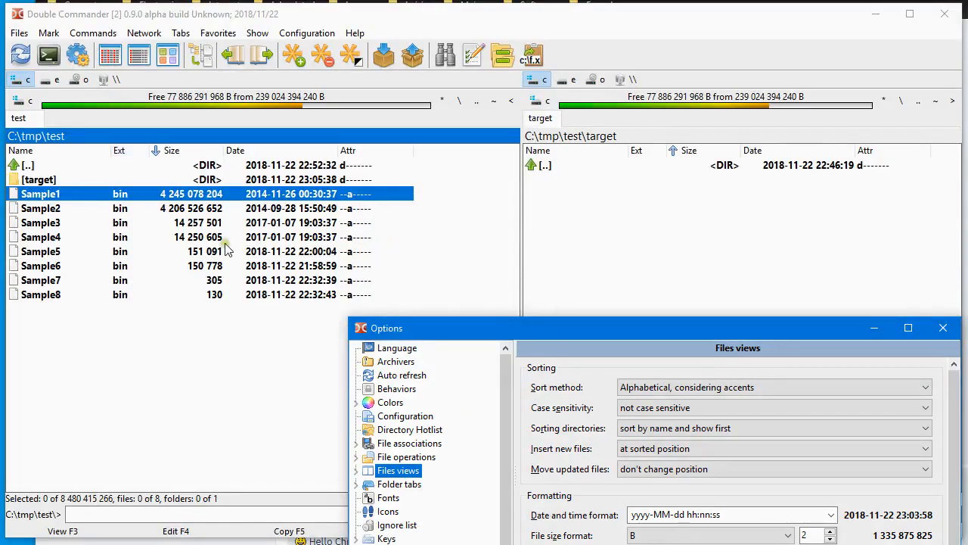
pyautogui.moveTo(224, 330)
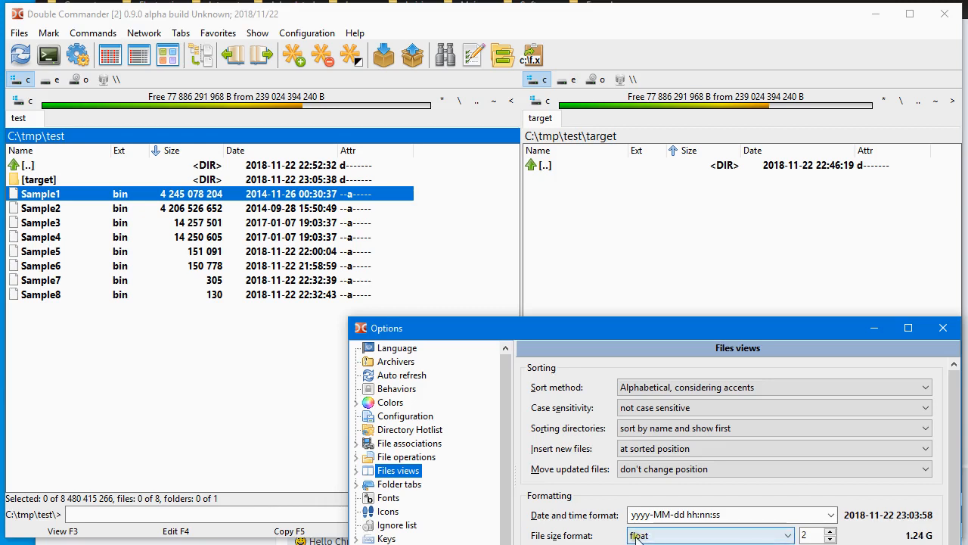
pyautogui.click(708, 536)
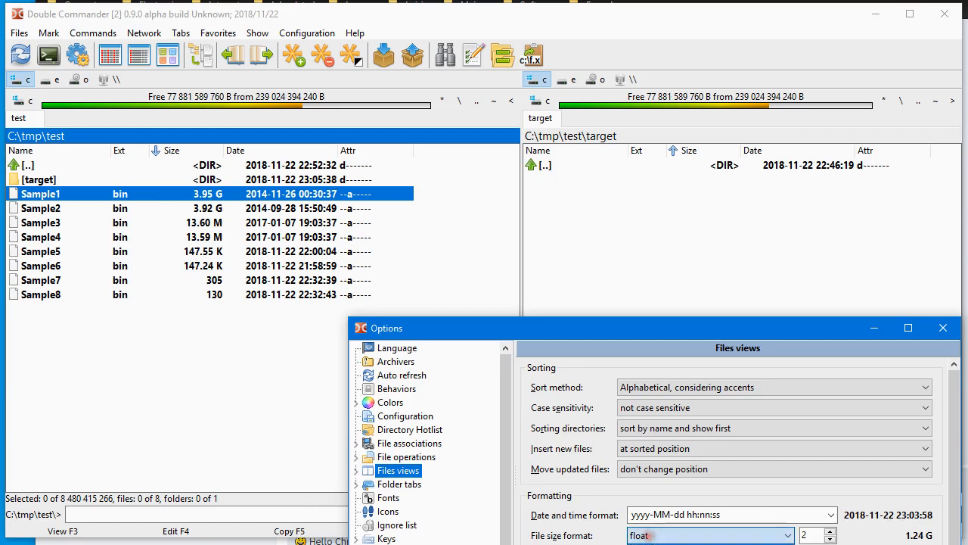
pyautogui.click(708, 535)
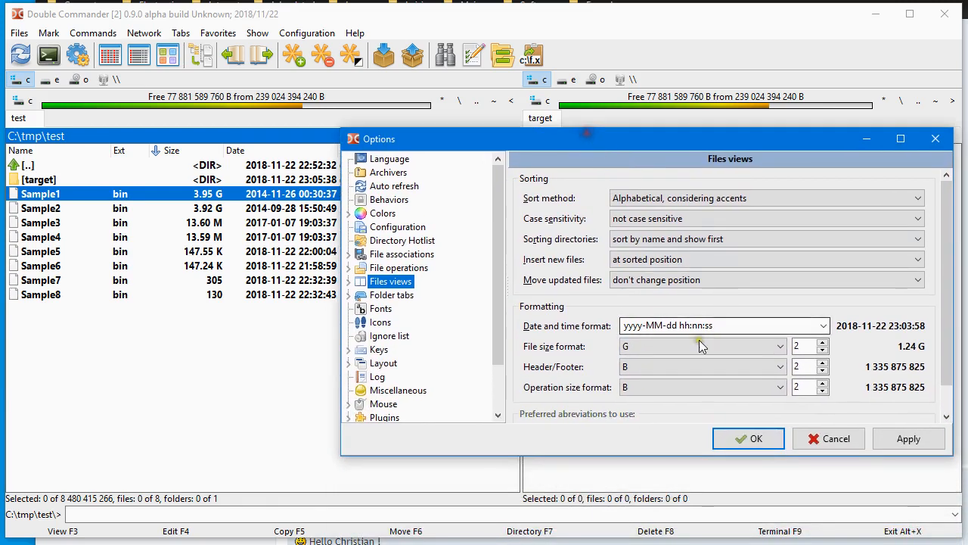
pyautogui.click(778, 345)
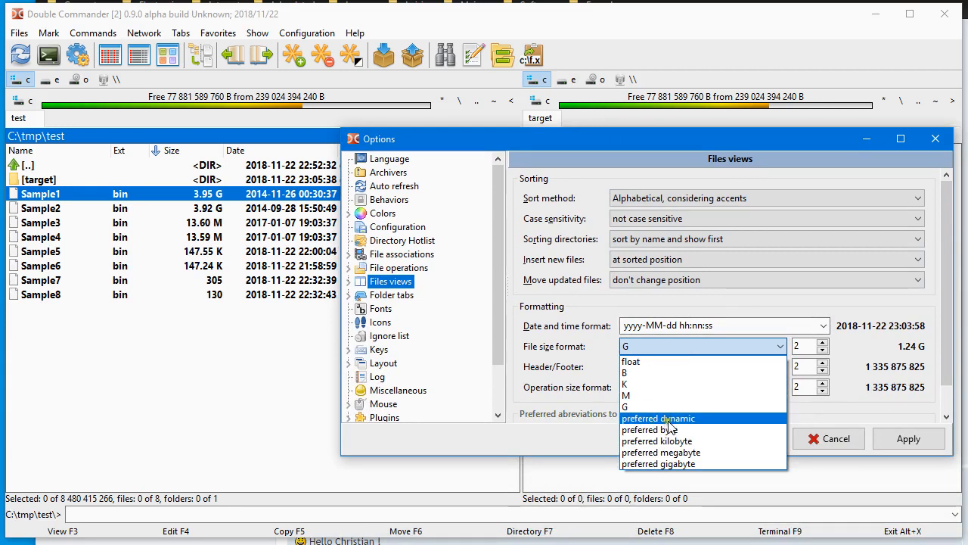
pyautogui.moveTo(669, 429)
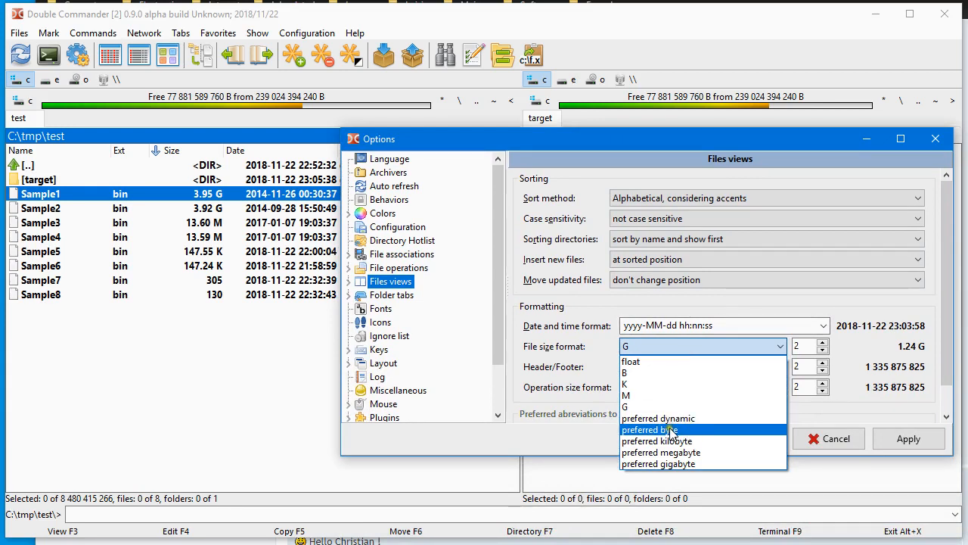
pyautogui.moveTo(658, 418)
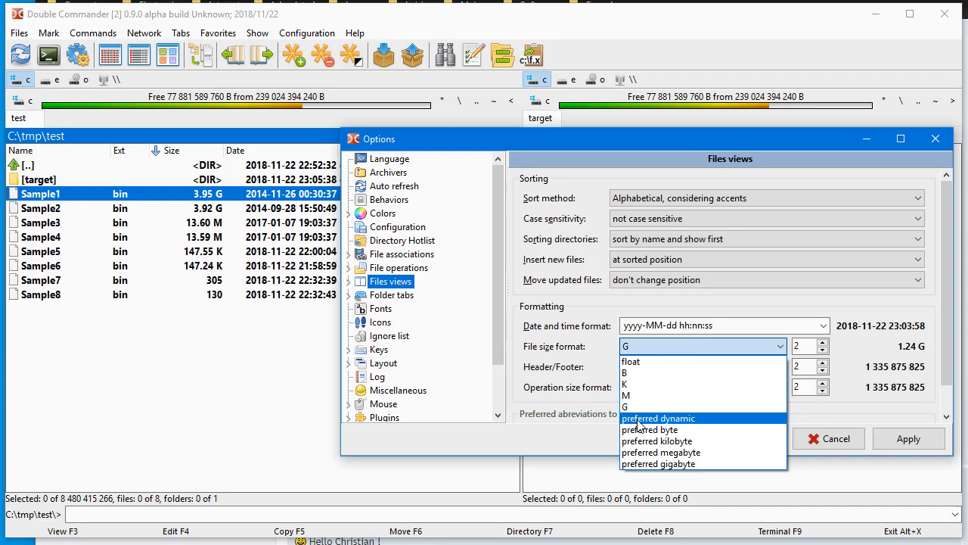
pyautogui.click(658, 417)
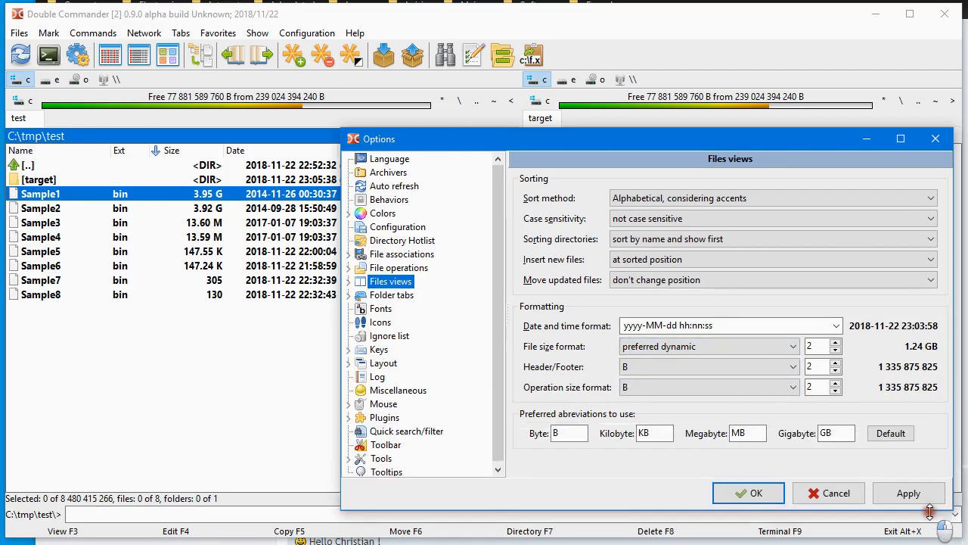
# - Enter the abbreviations o, Kio, Mio, Gio and apply them to the file list
pyautogui.tripleClick(563, 433)
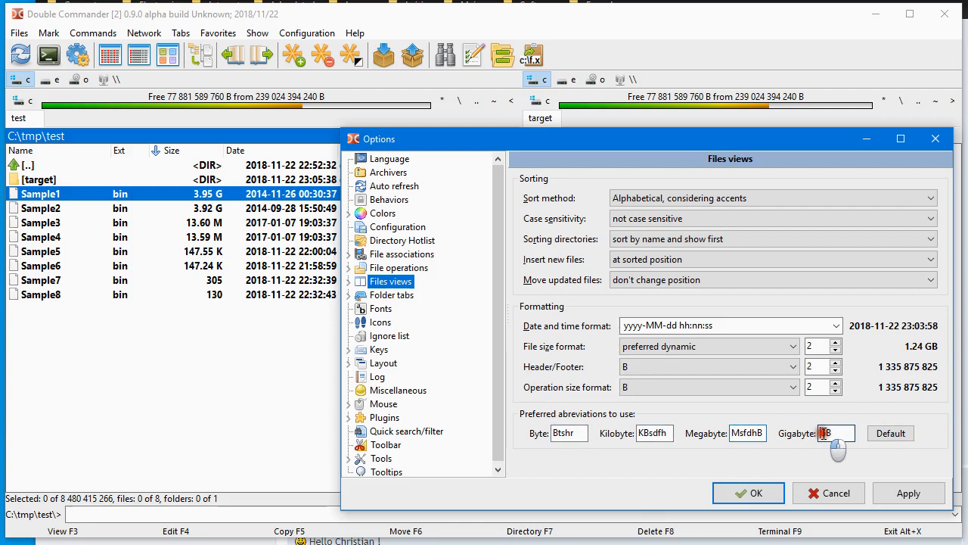
pyautogui.click(891, 433)
pyautogui.write('i')
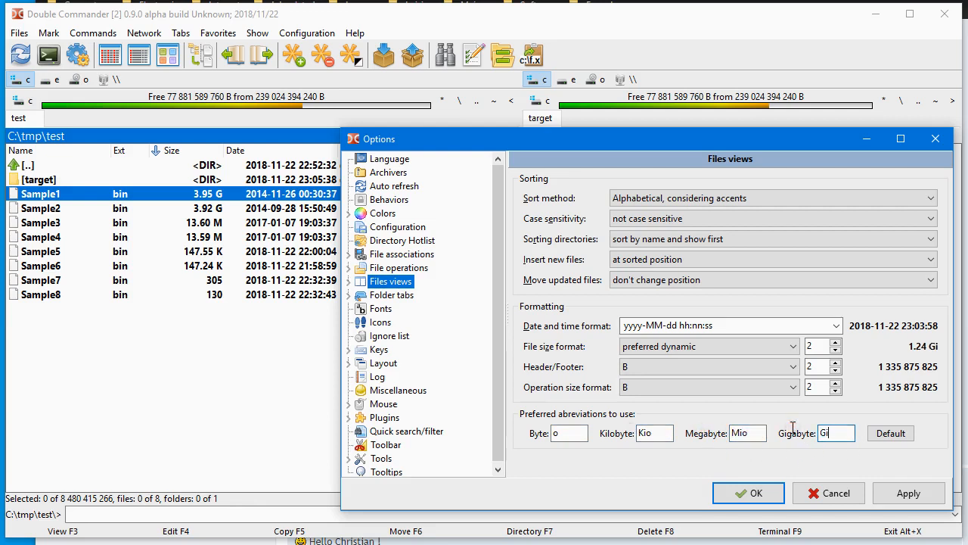
pyautogui.click(907, 493)
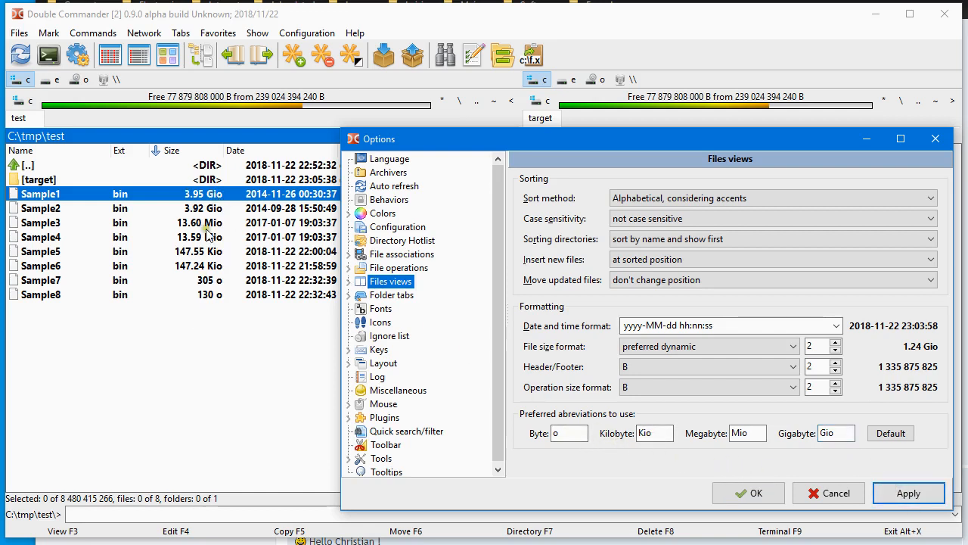
pyautogui.moveTo(221, 293)
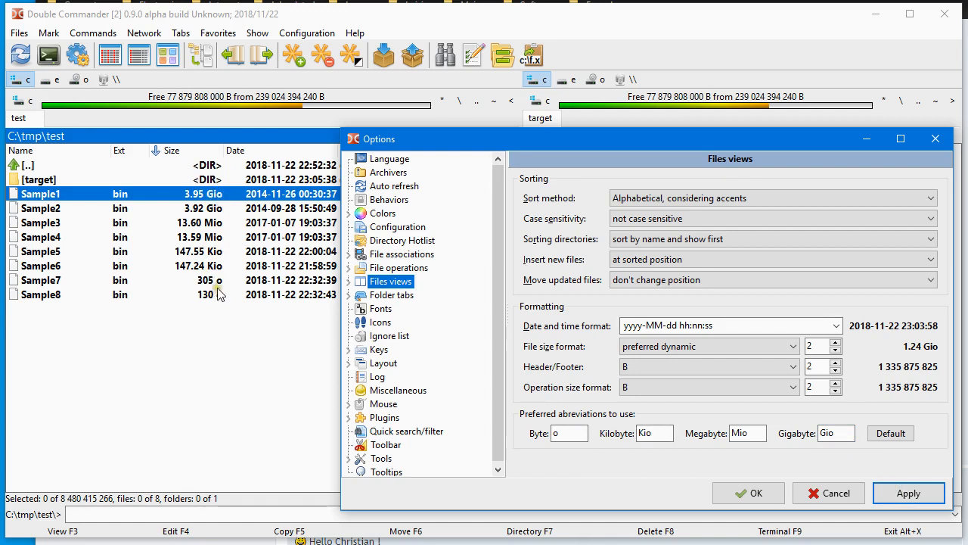
# - Change the abbreviations to Ko, Mo, Go with an empty byte field and apply
pyautogui.click(569, 433)
pyautogui.write('K')
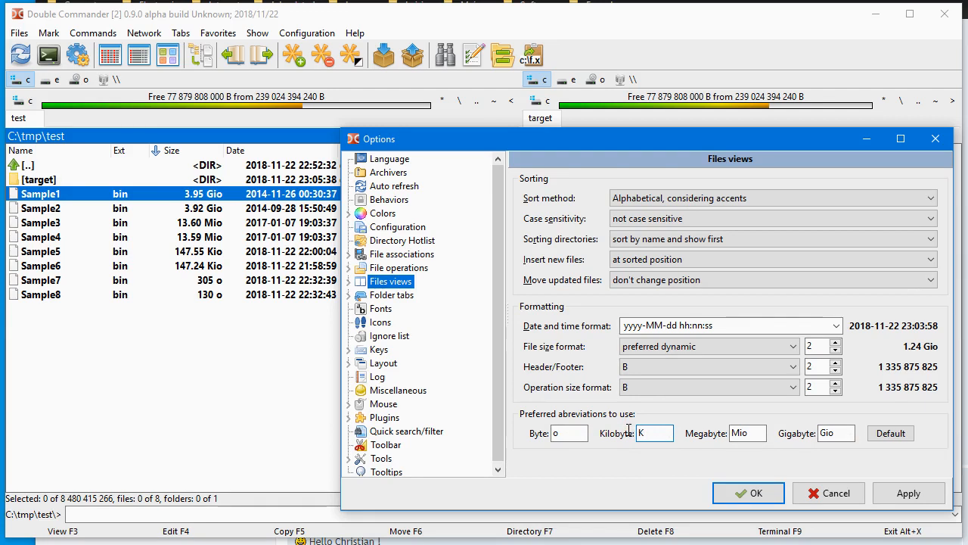
pyautogui.write('o')
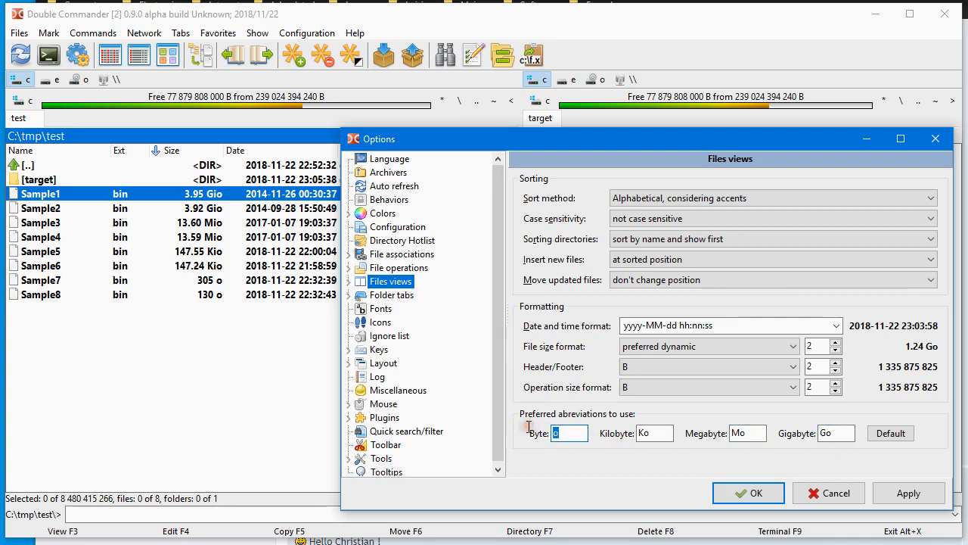
pyautogui.click(908, 493)
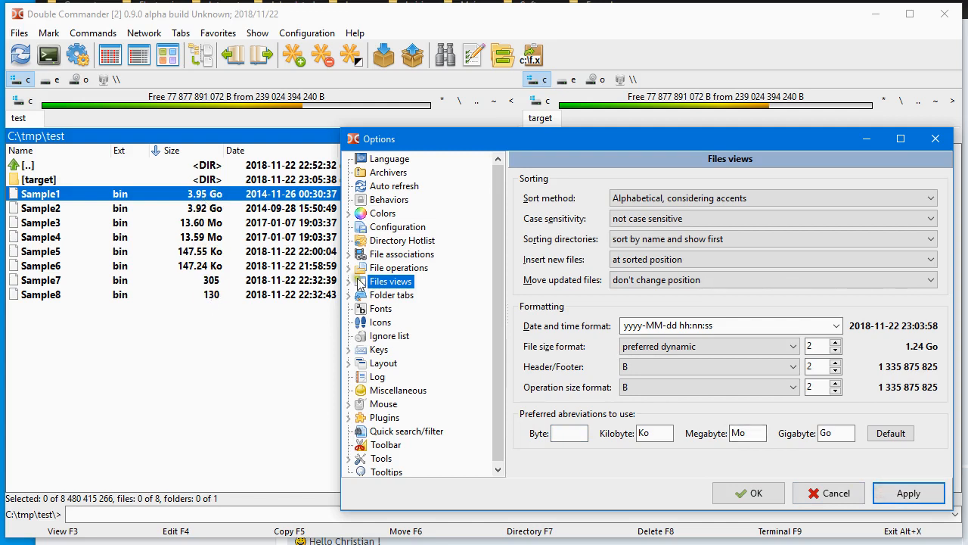
pyautogui.click(569, 433)
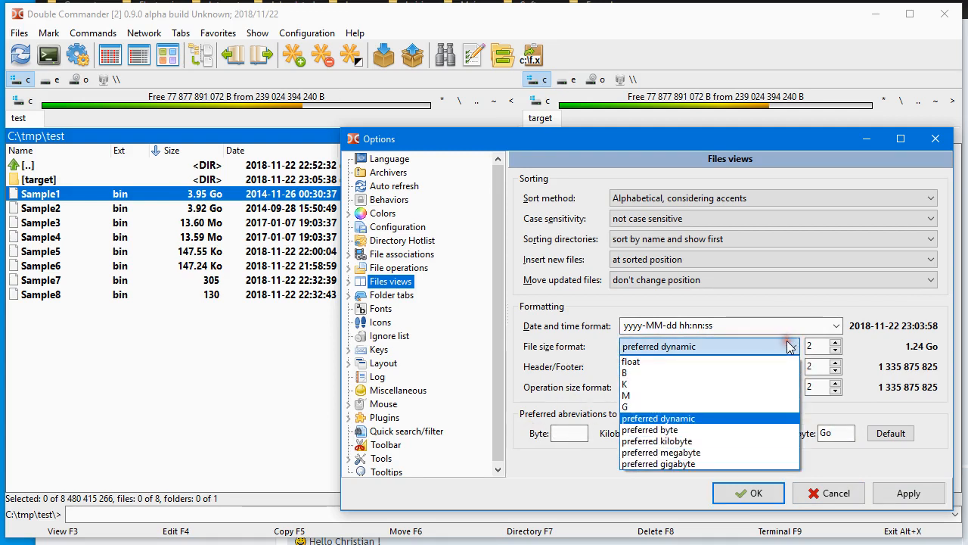
# - Set the file size format back to plain bytes (B), apply it and close Options
pyautogui.click(625, 372)
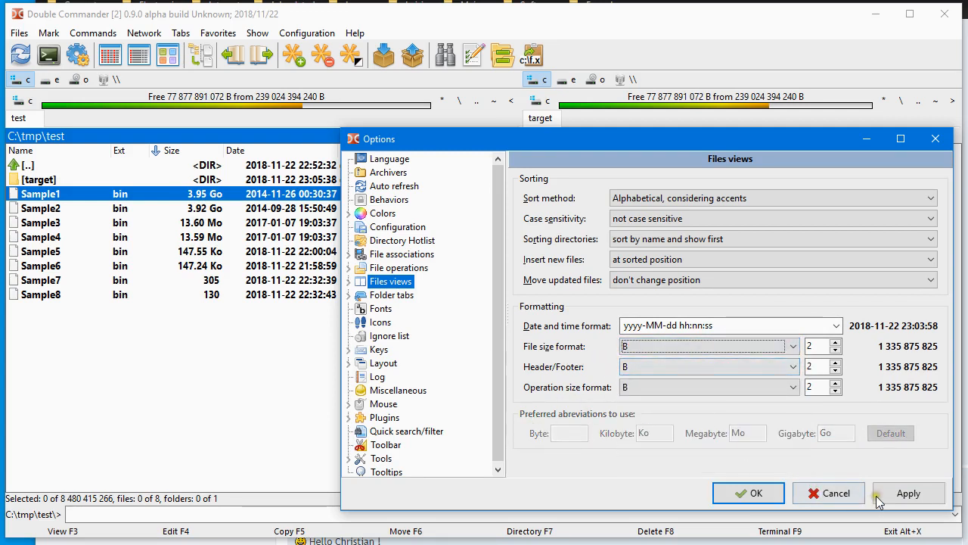
pyautogui.click(907, 493)
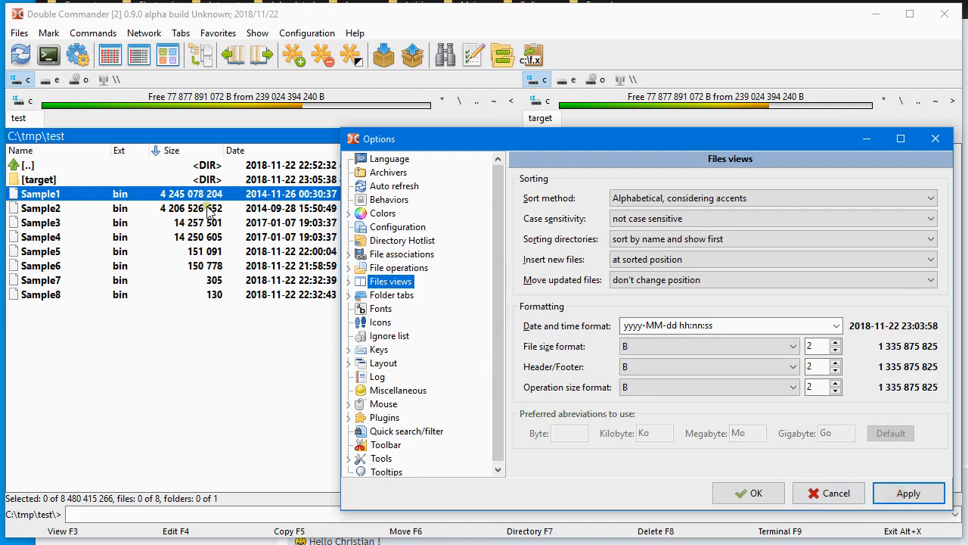
pyautogui.moveTo(212, 317)
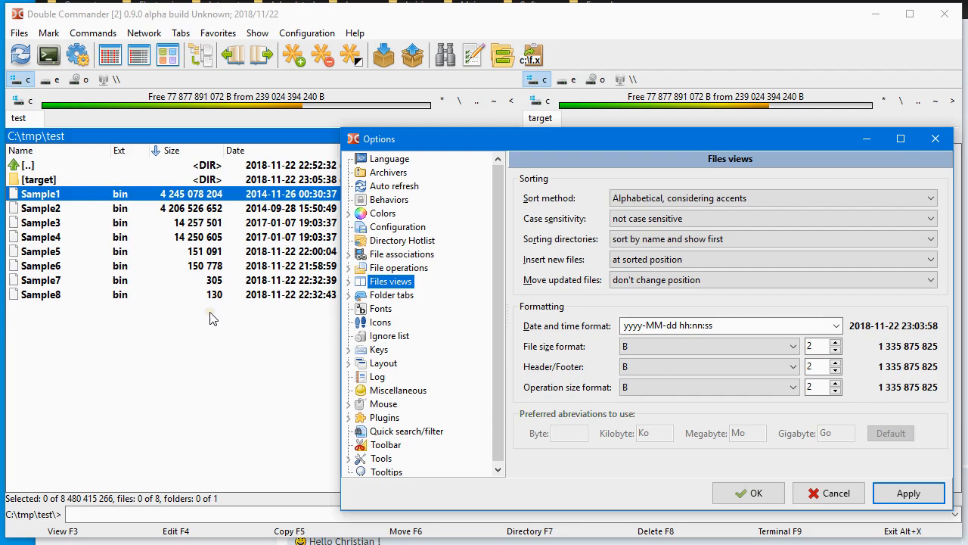
pyautogui.click(747, 493)
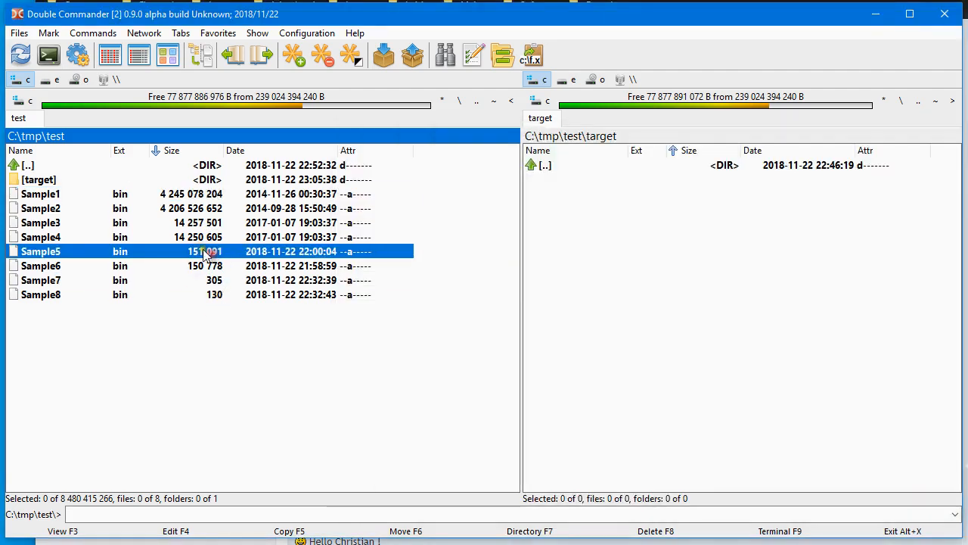
pyautogui.moveTo(270, 285)
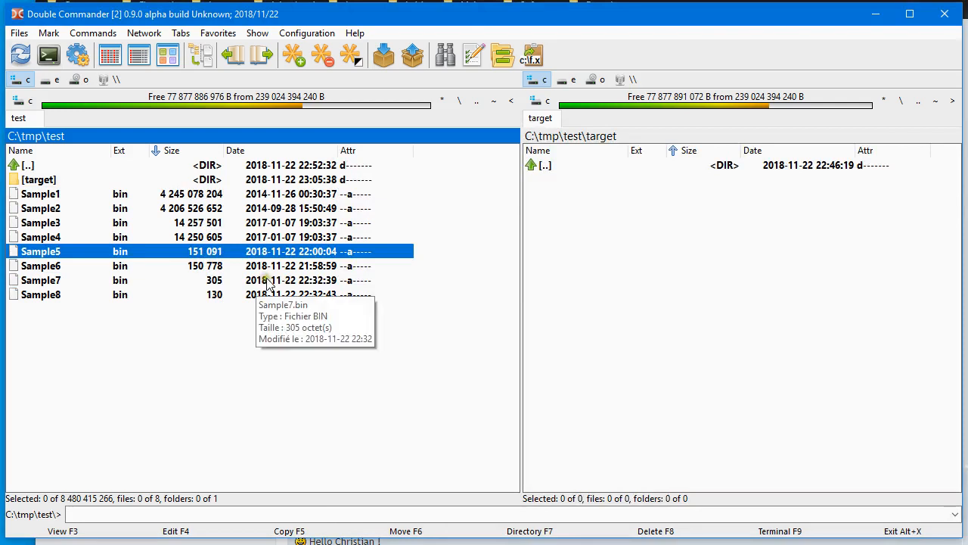
pyautogui.moveTo(699, 331)
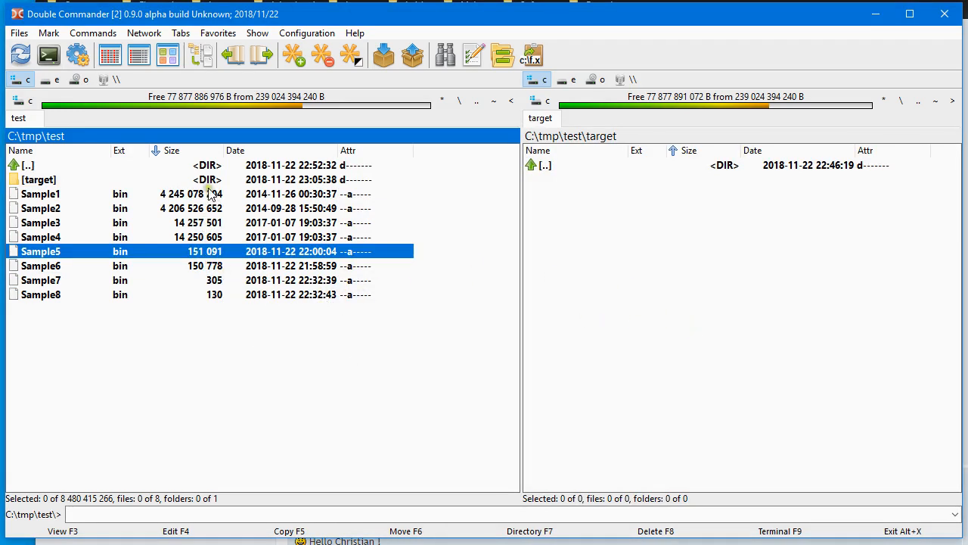
pyautogui.moveTo(167, 227)
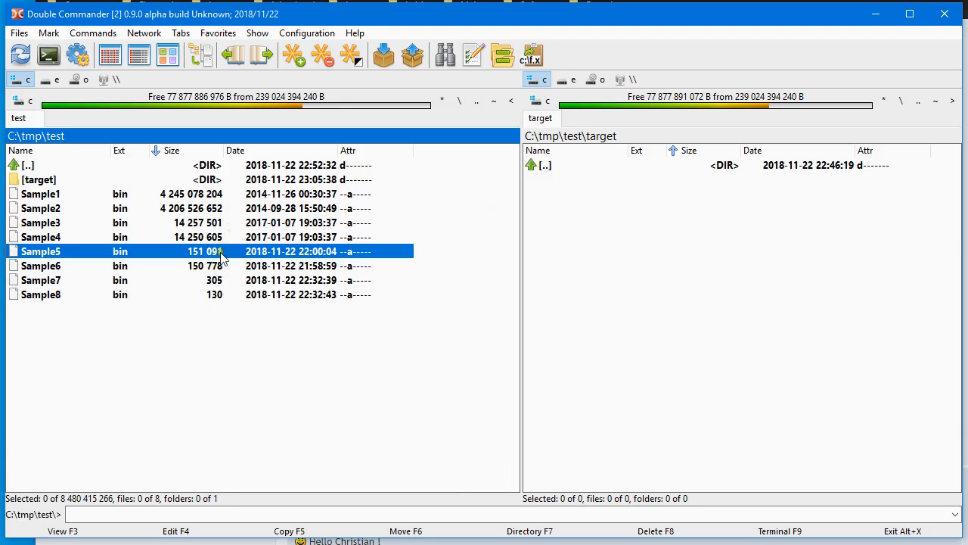
pyautogui.moveTo(197, 219)
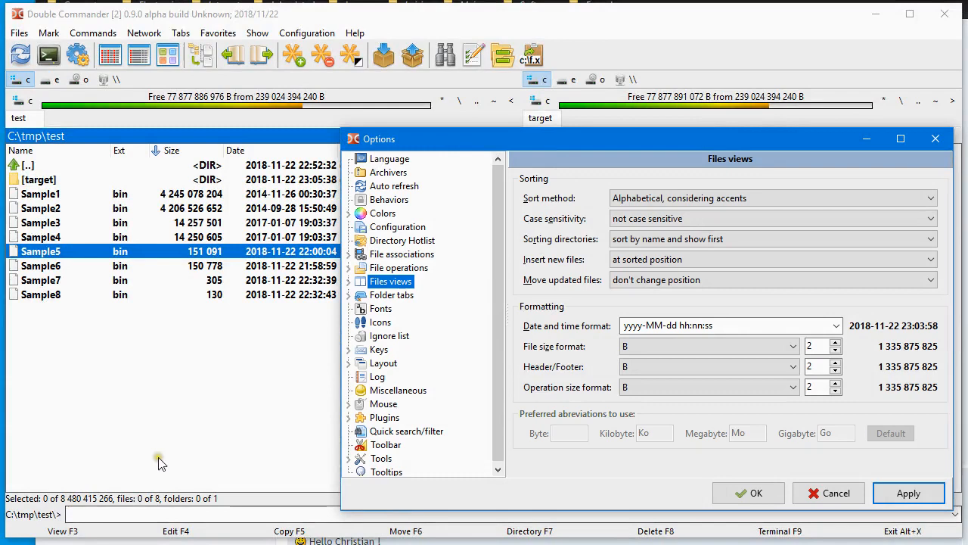
# - Confirm the all-bytes size settings and close the Options window
pyautogui.click(747, 493)
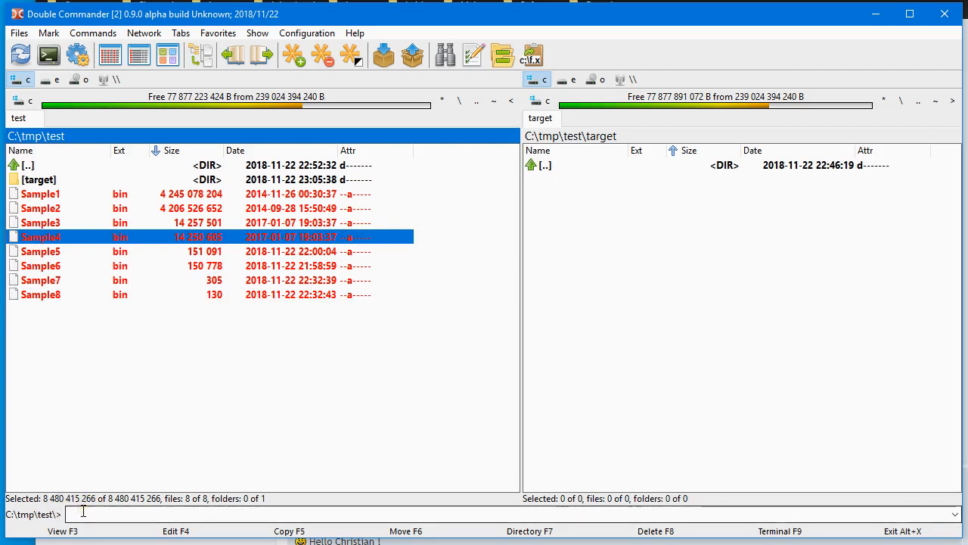
pyautogui.moveTo(140, 254)
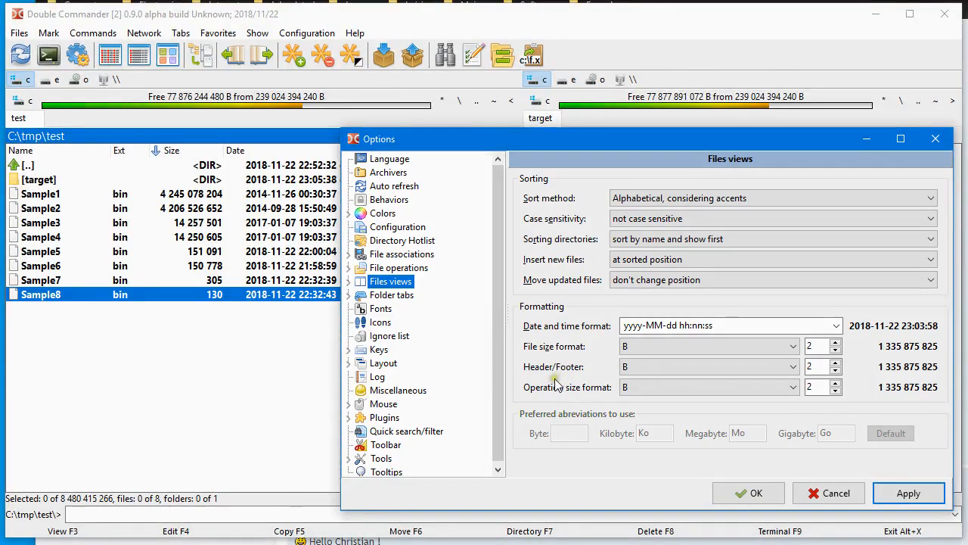
pyautogui.moveTo(535, 375)
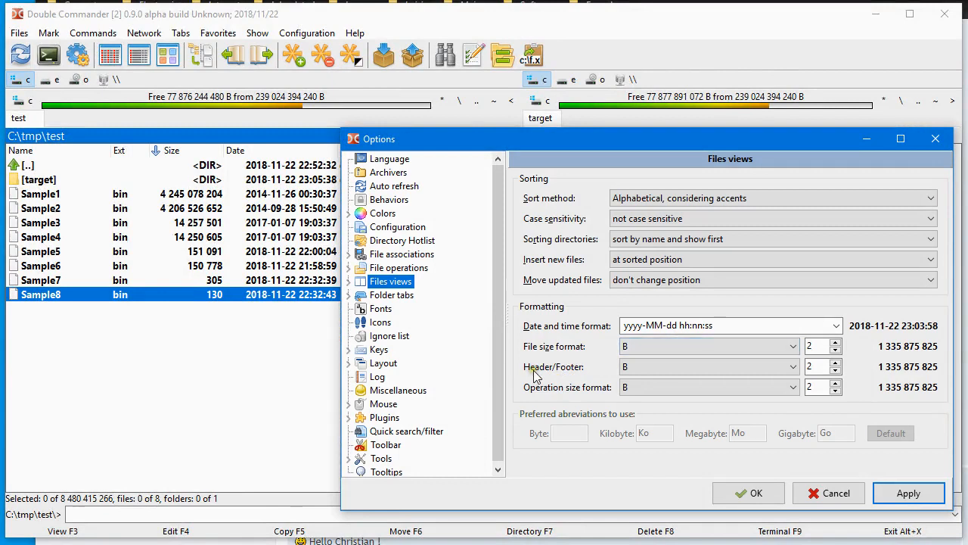
pyautogui.moveTo(704, 366)
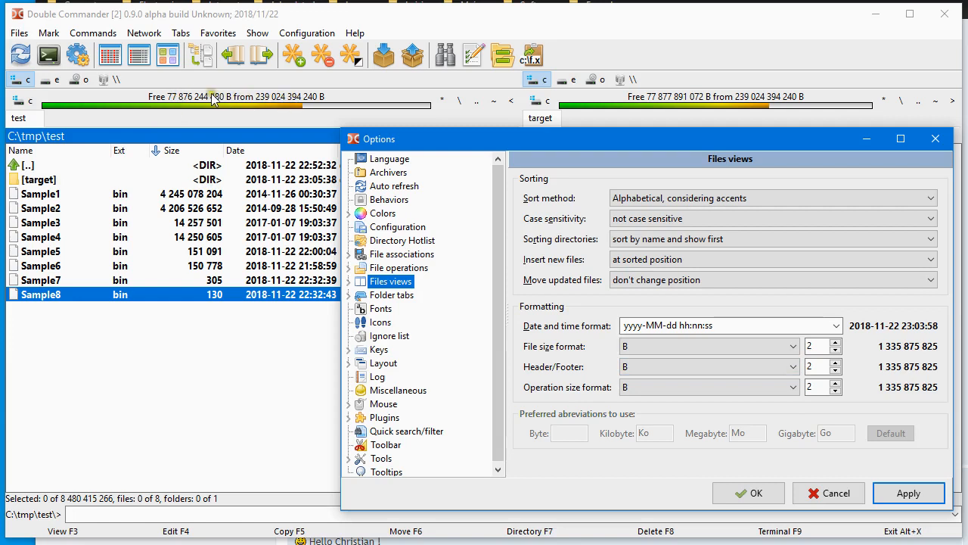
pyautogui.moveTo(102, 505)
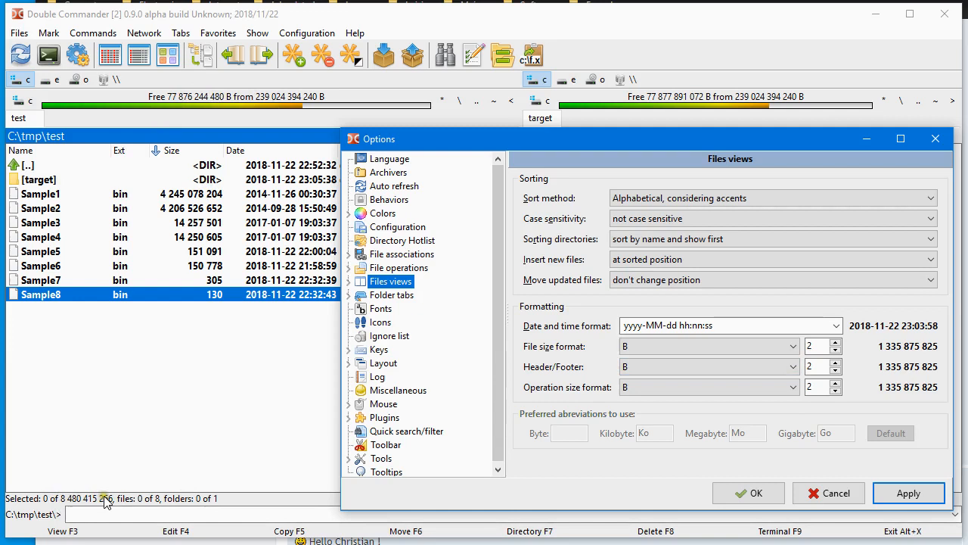
pyautogui.moveTo(70, 505)
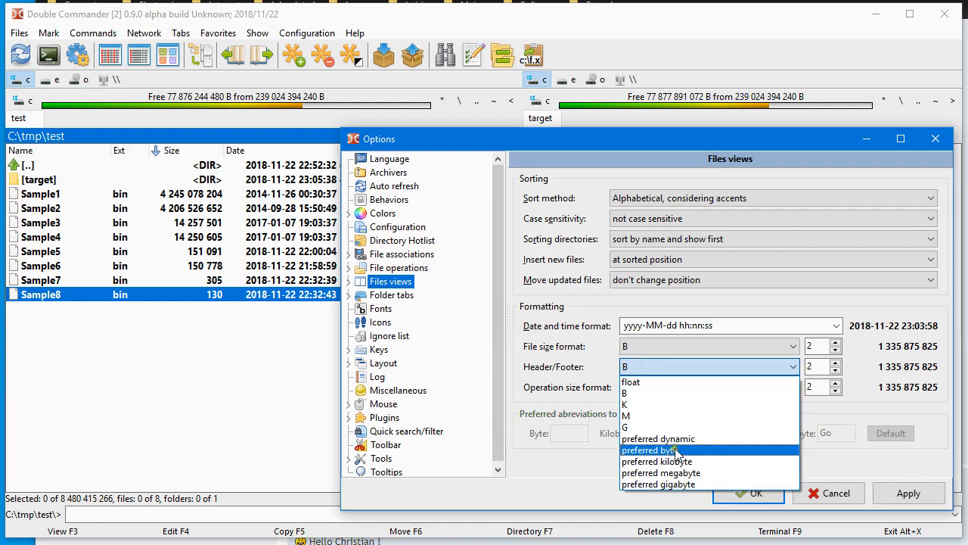
pyautogui.moveTo(675, 439)
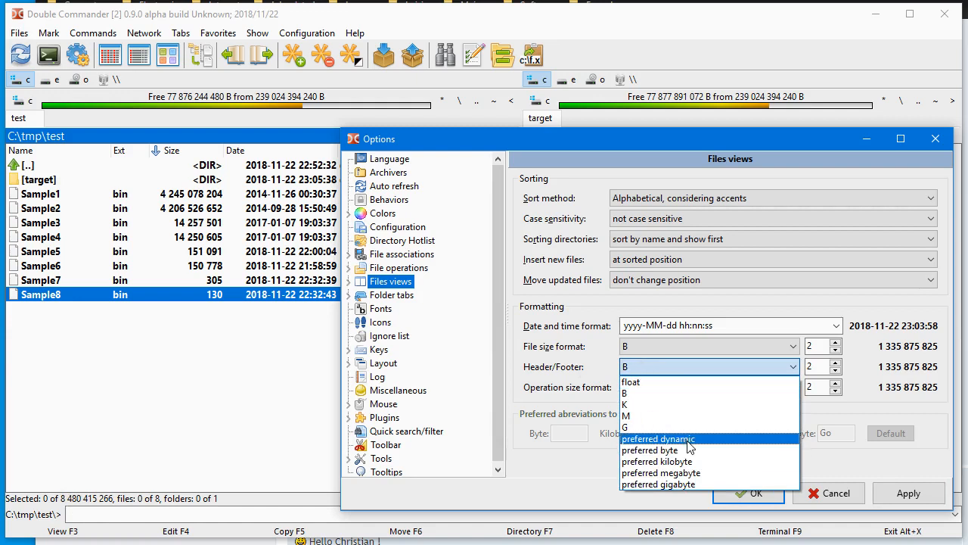
# - Set Header/Footer sizes to 'preferred dynamic' and make o the byte abbreviation
pyautogui.click(658, 438)
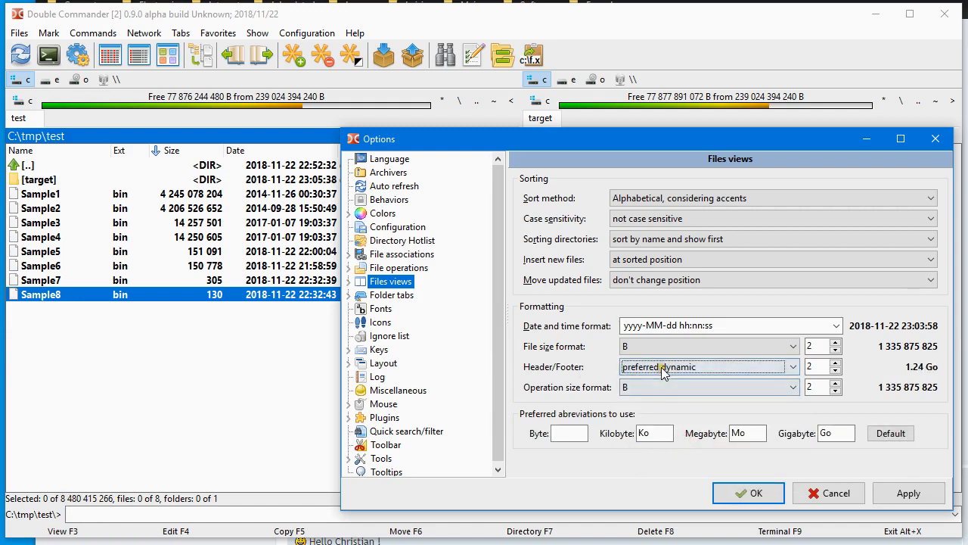
pyautogui.click(569, 432)
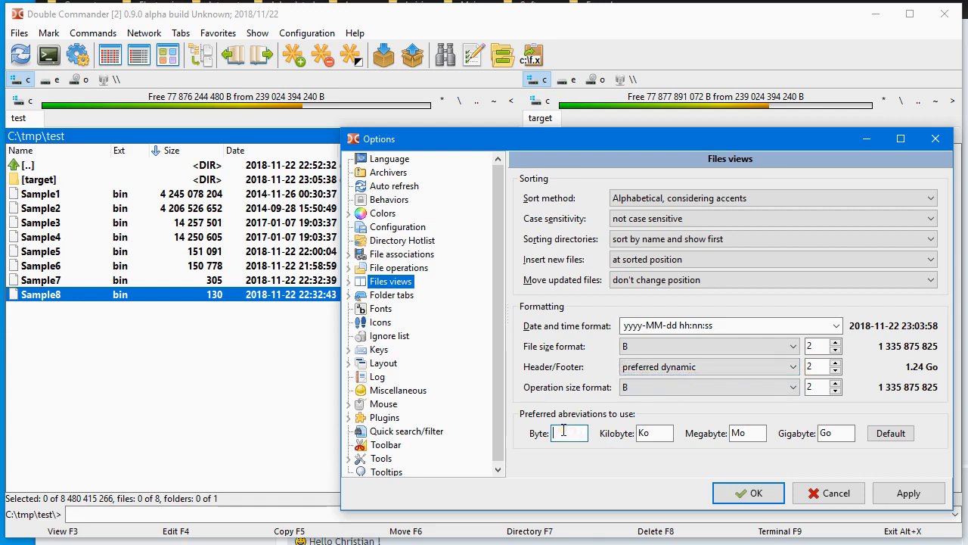
pyautogui.write('o')
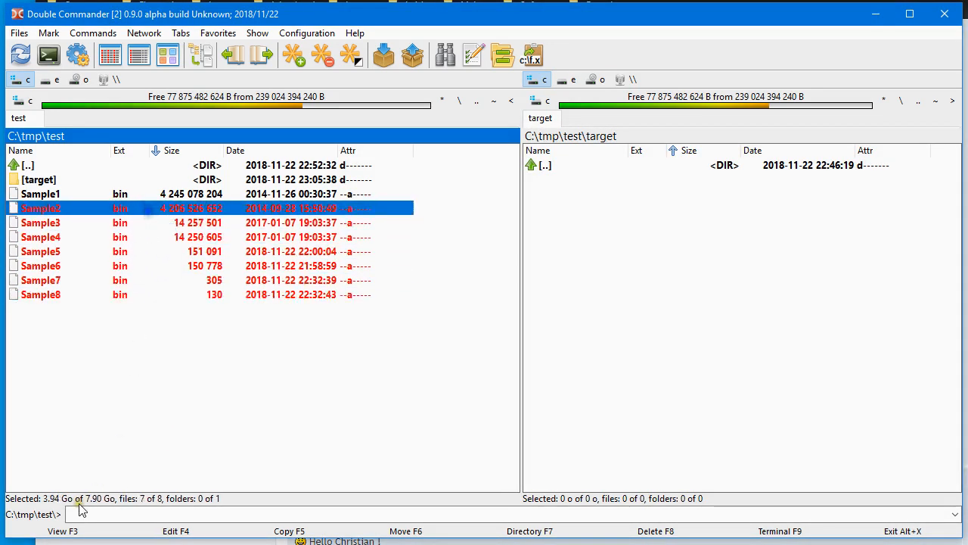
pyautogui.moveTo(64, 511)
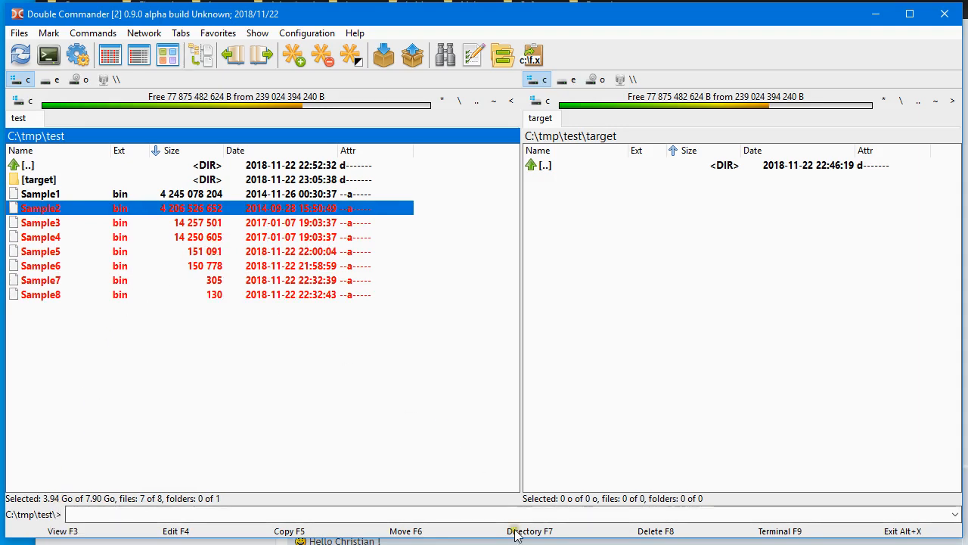
# - Set the Operation size format to 'preferred dynamic' and confirm the options
pyautogui.click(305, 33)
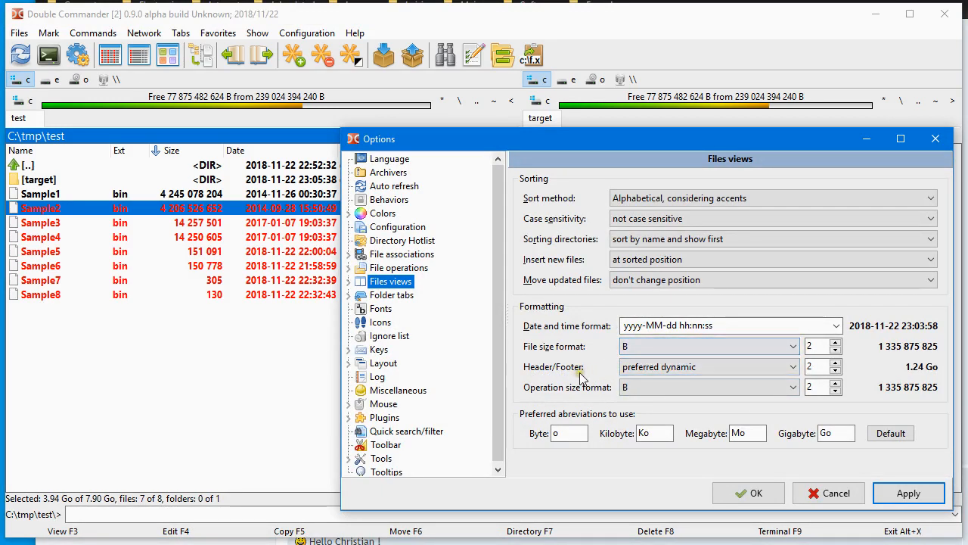
pyautogui.moveTo(571, 390)
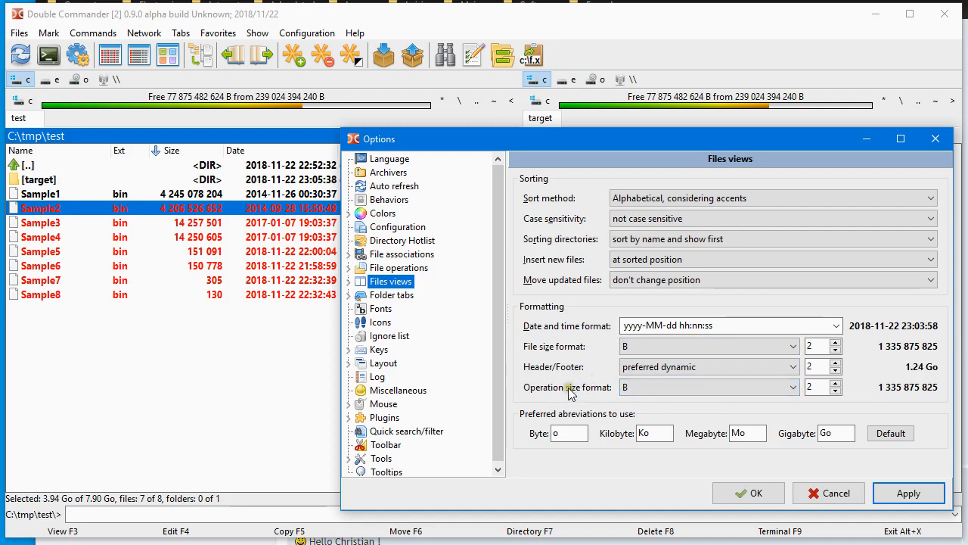
pyautogui.moveTo(547, 397)
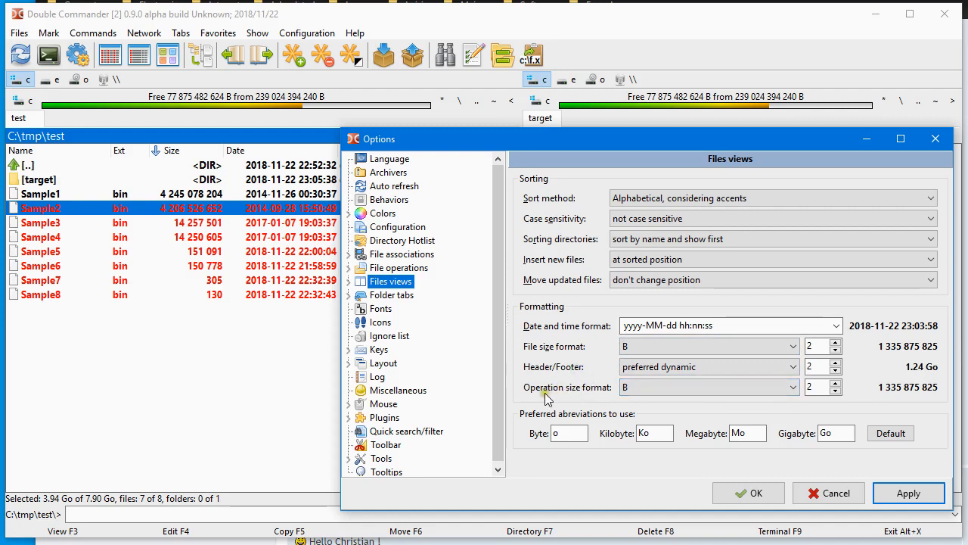
pyautogui.click(791, 387)
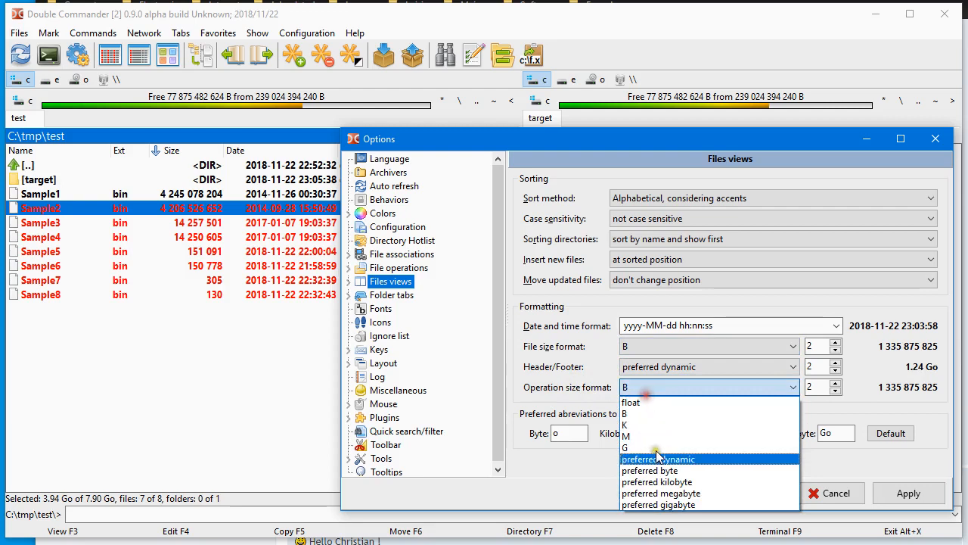
pyautogui.click(658, 459)
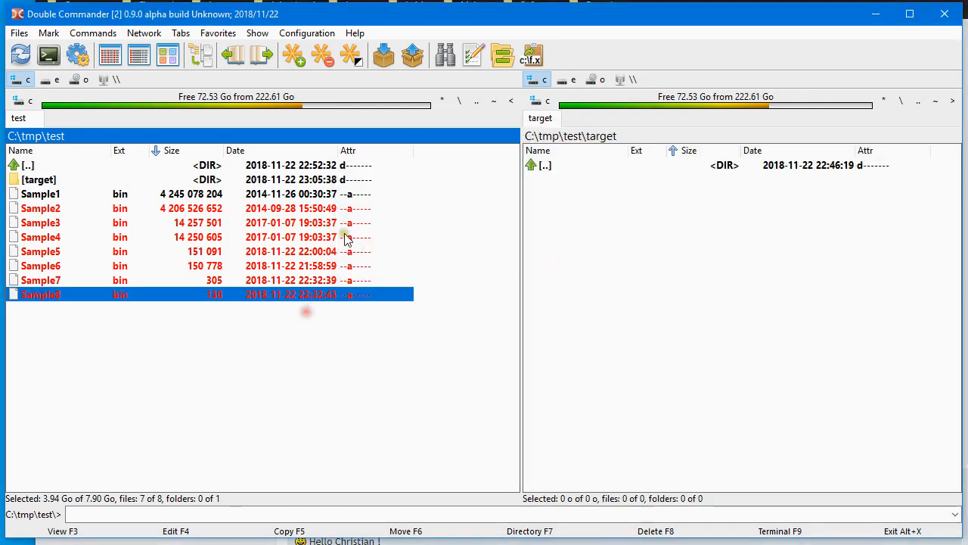
pyautogui.click(289, 529)
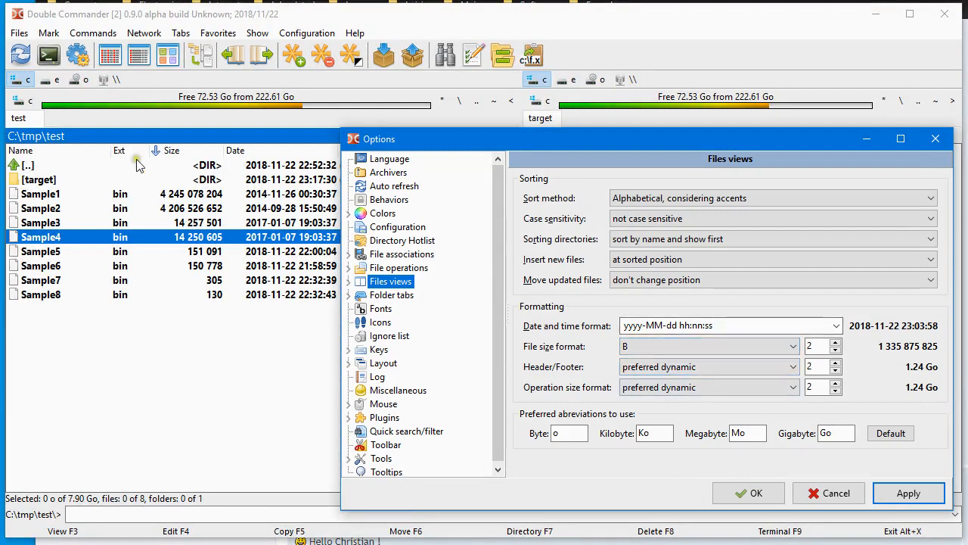
pyautogui.click(305, 34)
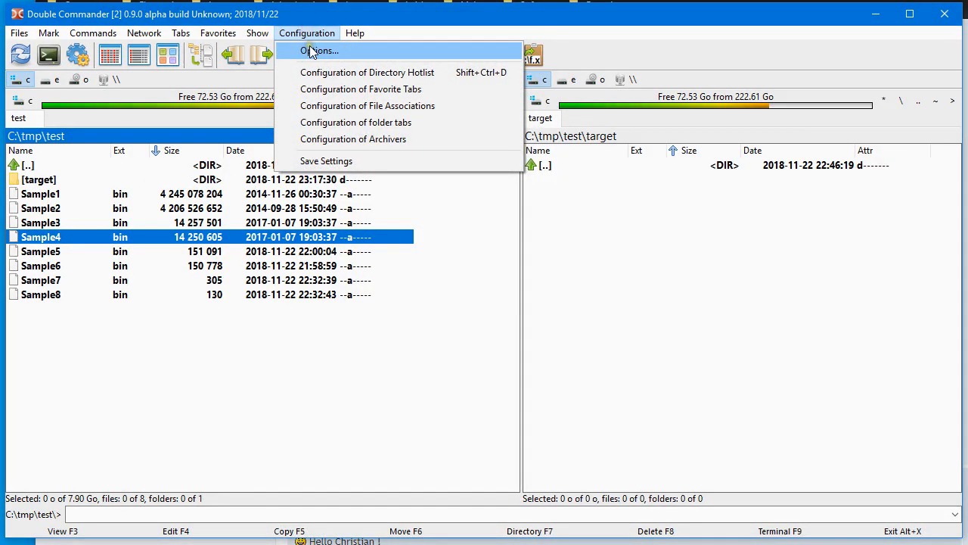
# - Choose Français (doublecmd.fr.po) as the interface language and confirm
pyautogui.click(317, 51)
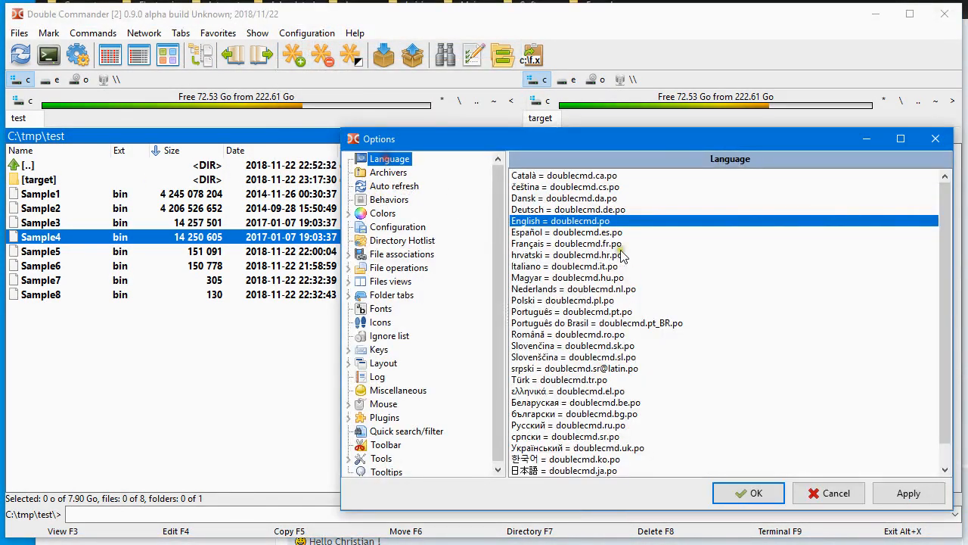
pyautogui.click(567, 242)
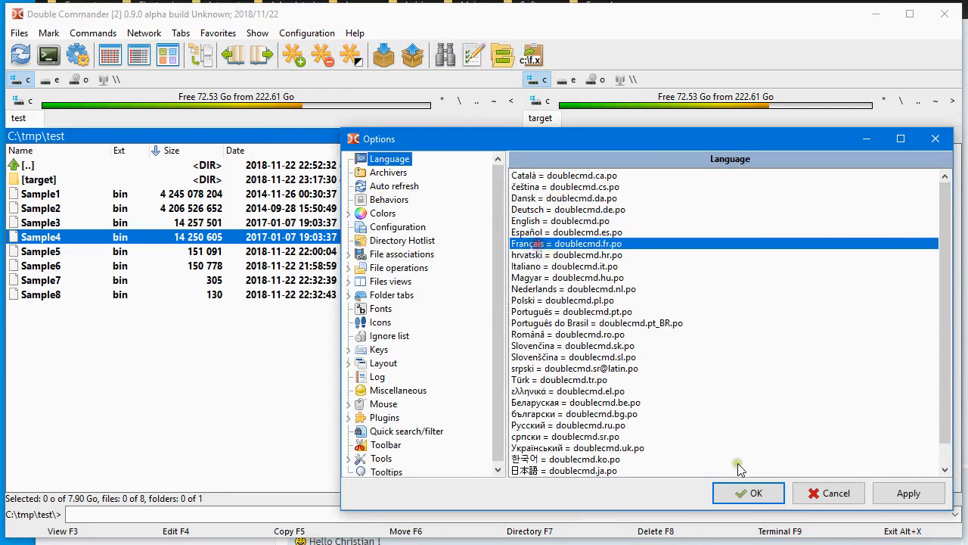
pyautogui.click(747, 493)
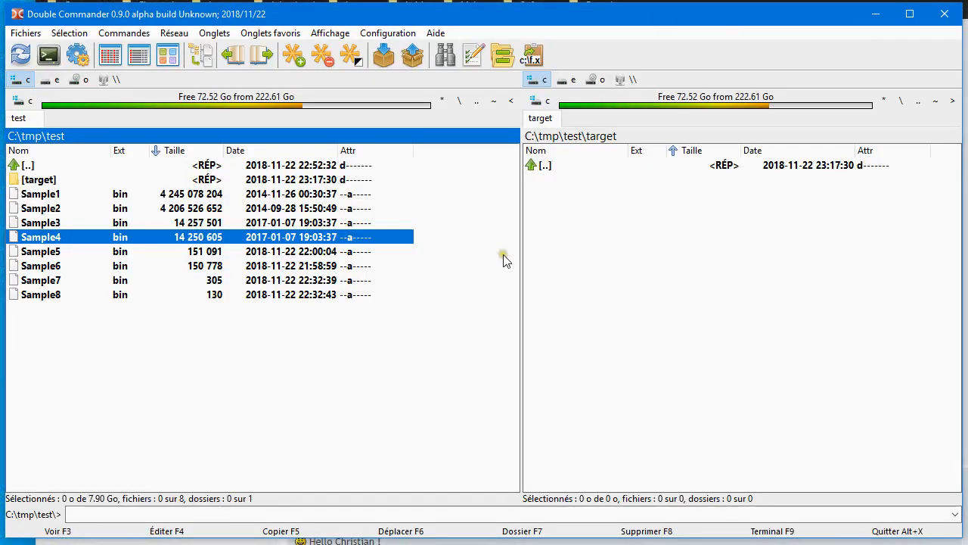
pyautogui.moveTo(299, 230)
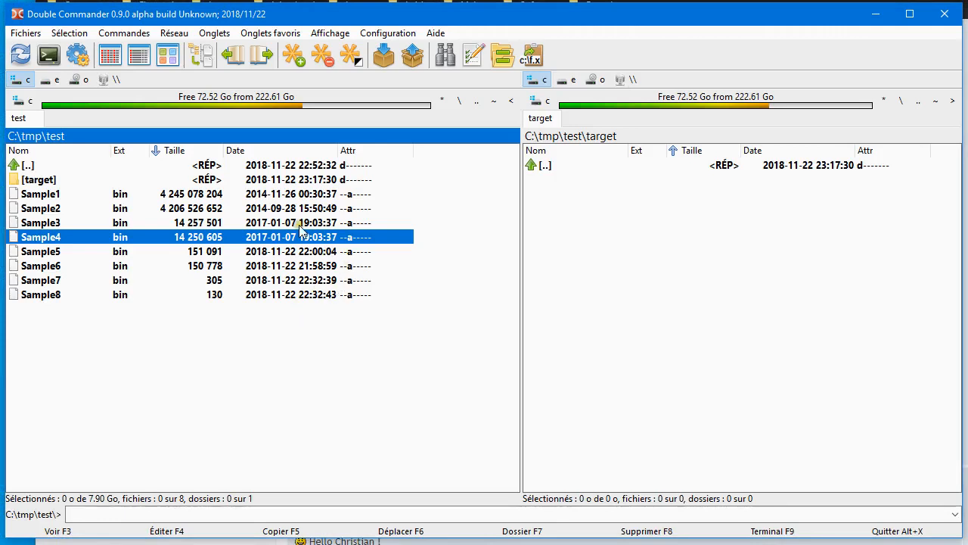
pyautogui.click(30, 165)
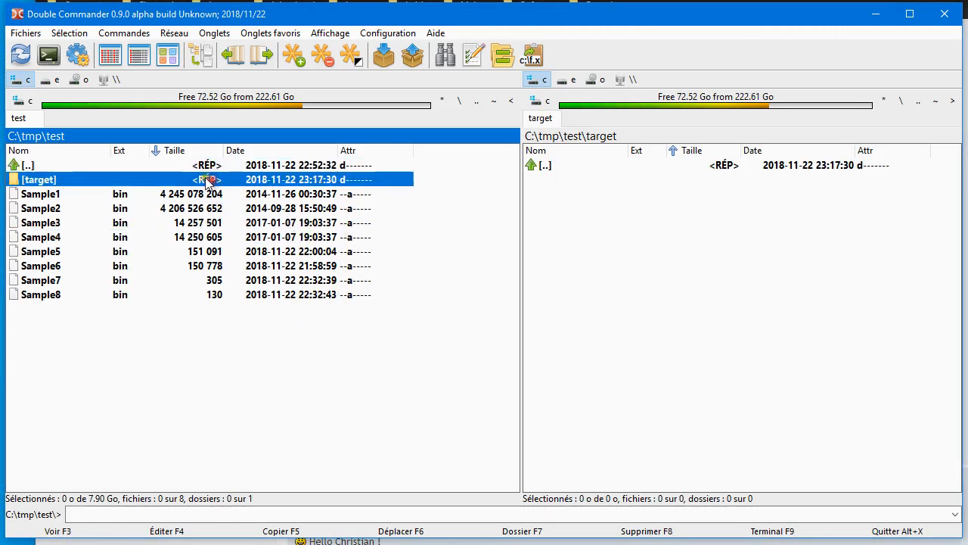
pyautogui.click(27, 165)
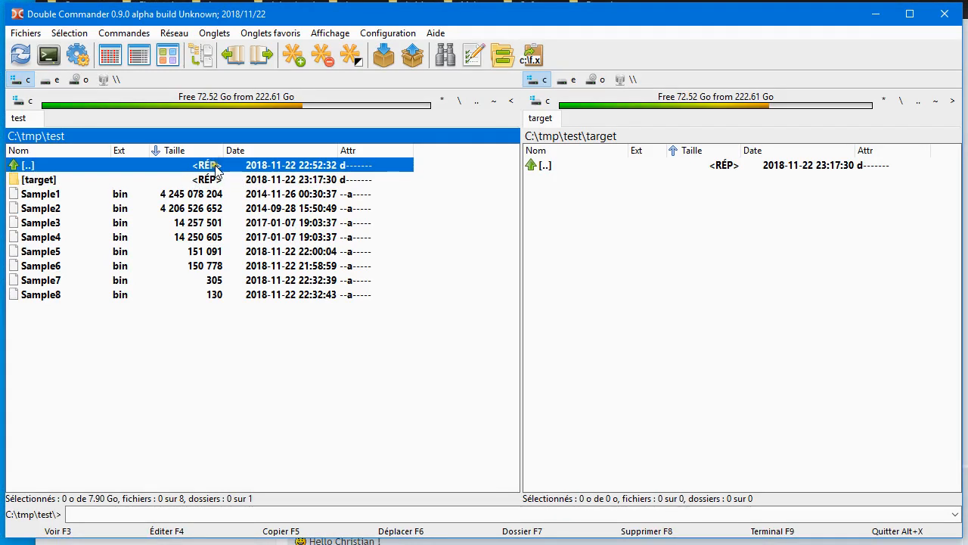
pyautogui.moveTo(321, 325)
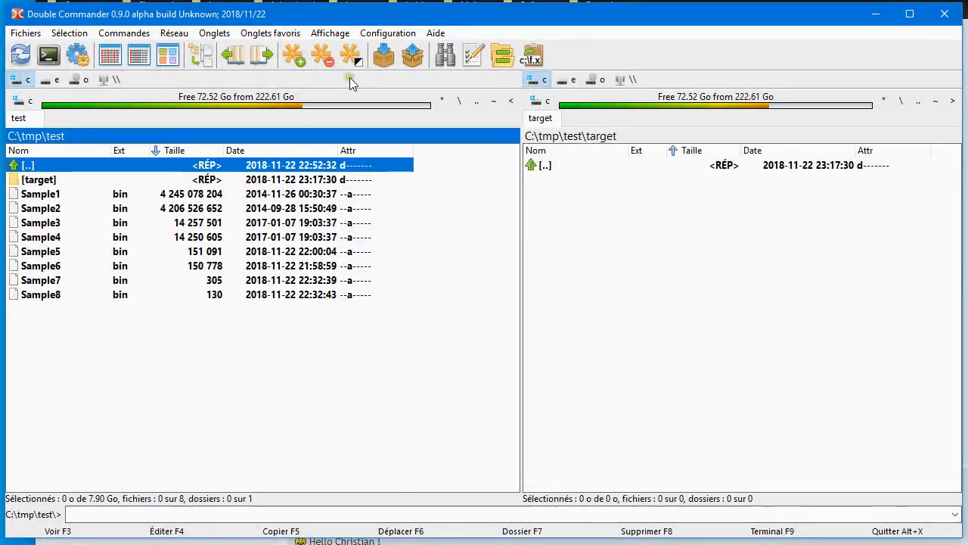
# - Reopen Options on 'Affichage des fichiers' and inspect the o and Go abbreviation fields
pyautogui.click(387, 33)
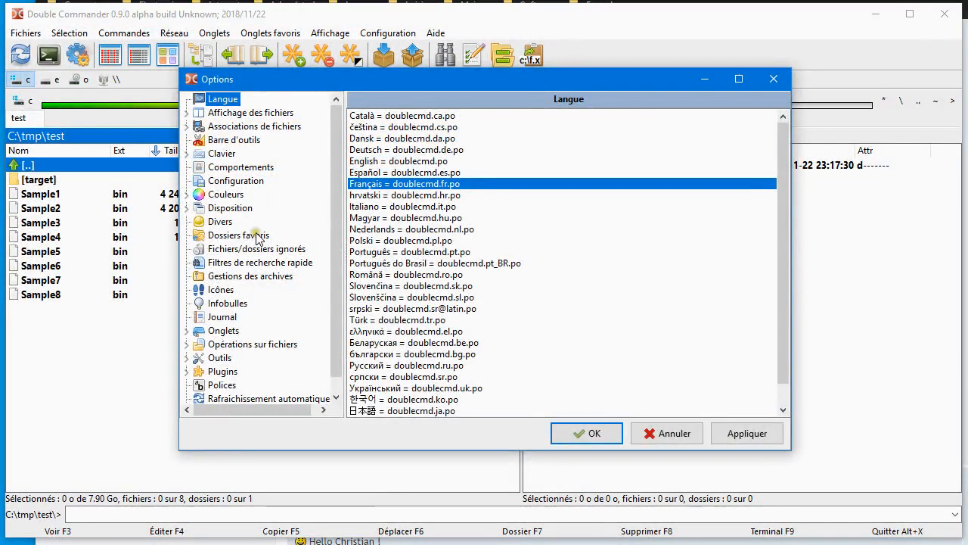
pyautogui.click(251, 112)
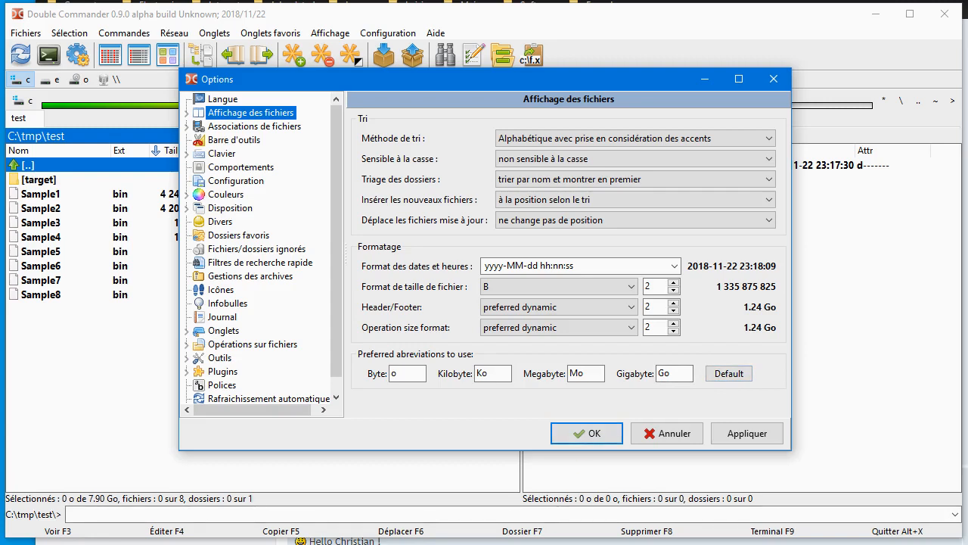
pyautogui.click(407, 372)
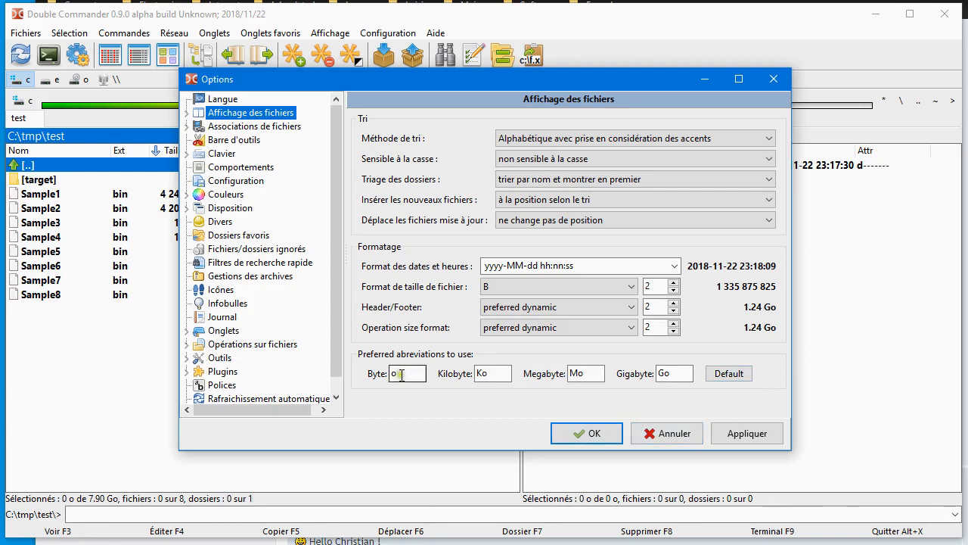
pyautogui.click(673, 372)
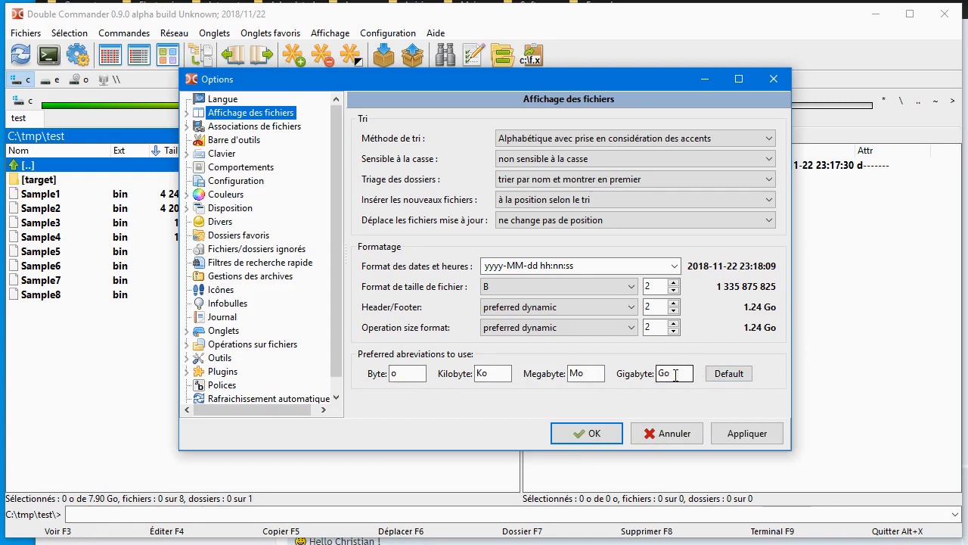